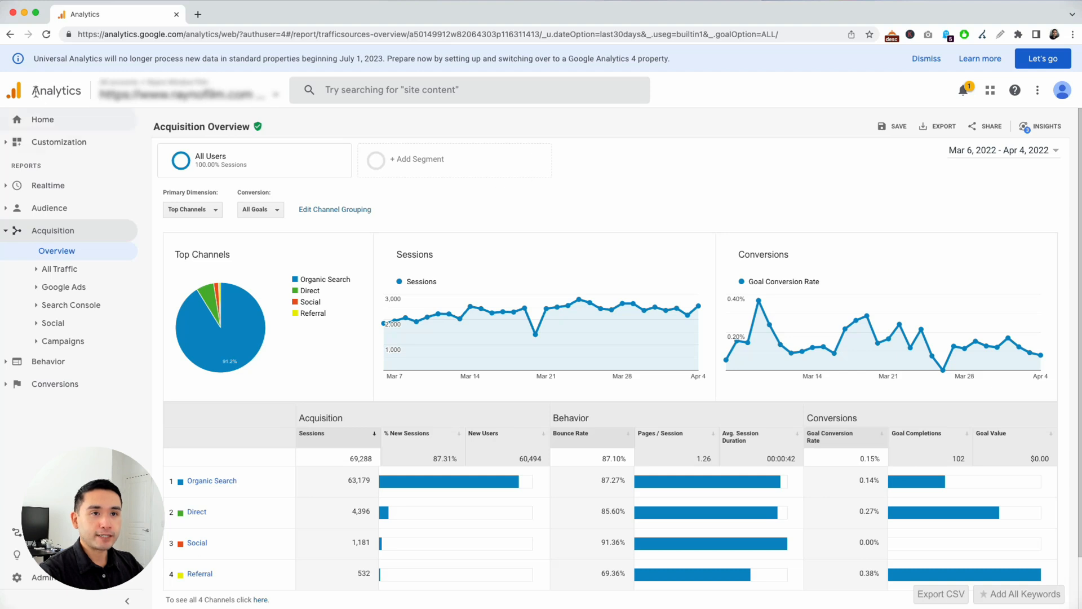
mouse_move(71, 305)
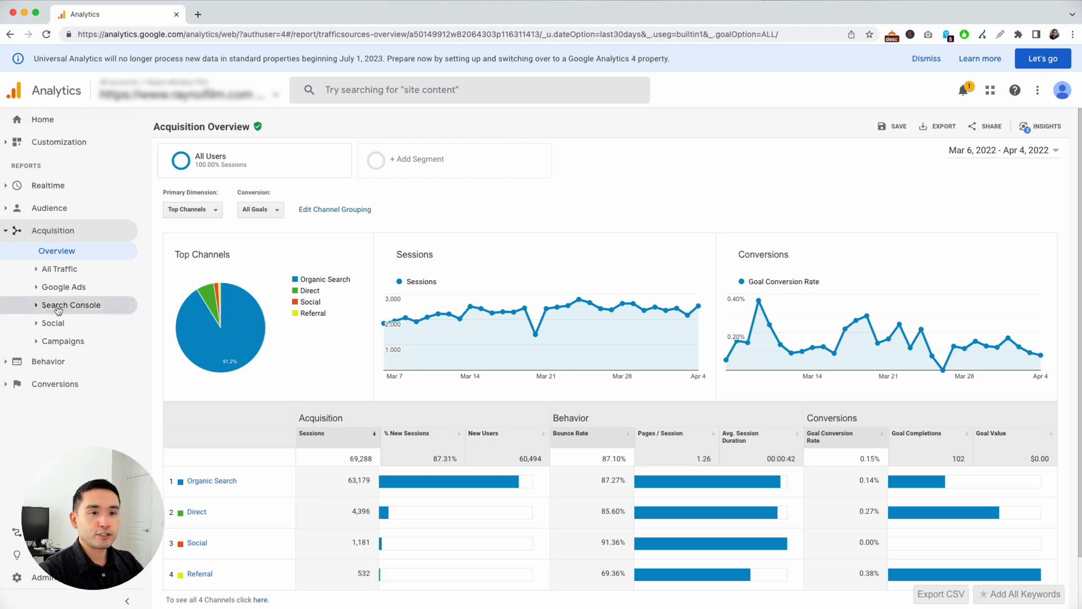
Open Acquisition > Search Console > Queries to list search queries with clicks, impressions, CTR and position
left_click(71, 305)
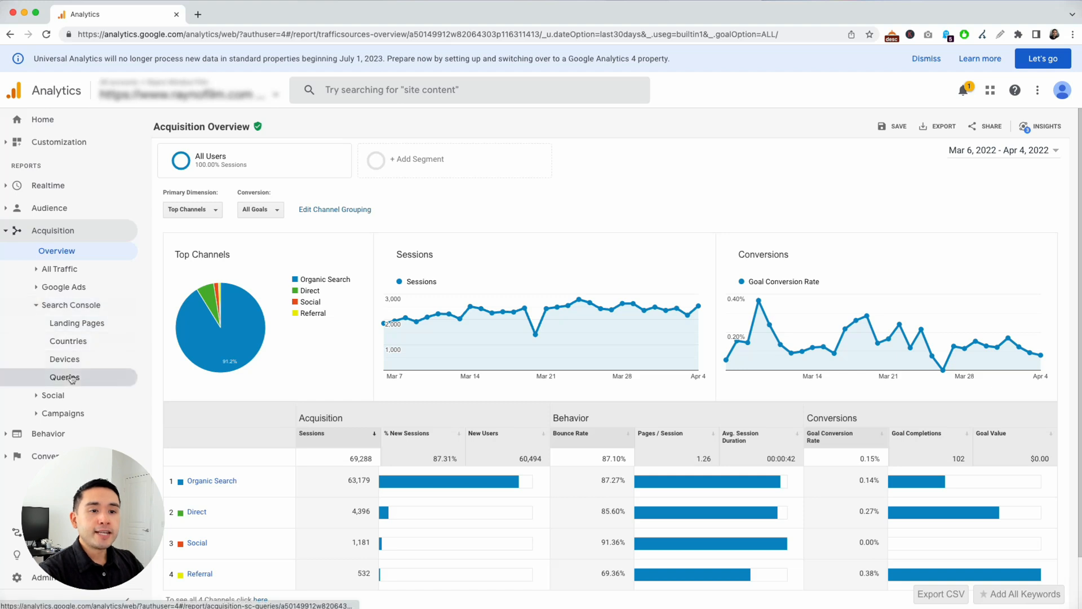
left_click(64, 376)
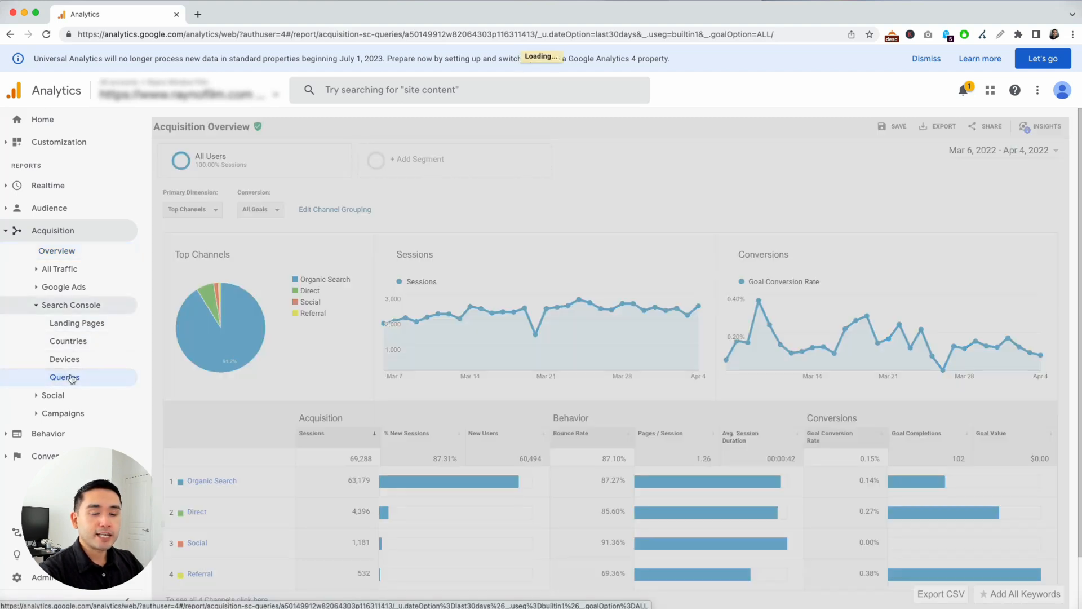
left_click(64, 376)
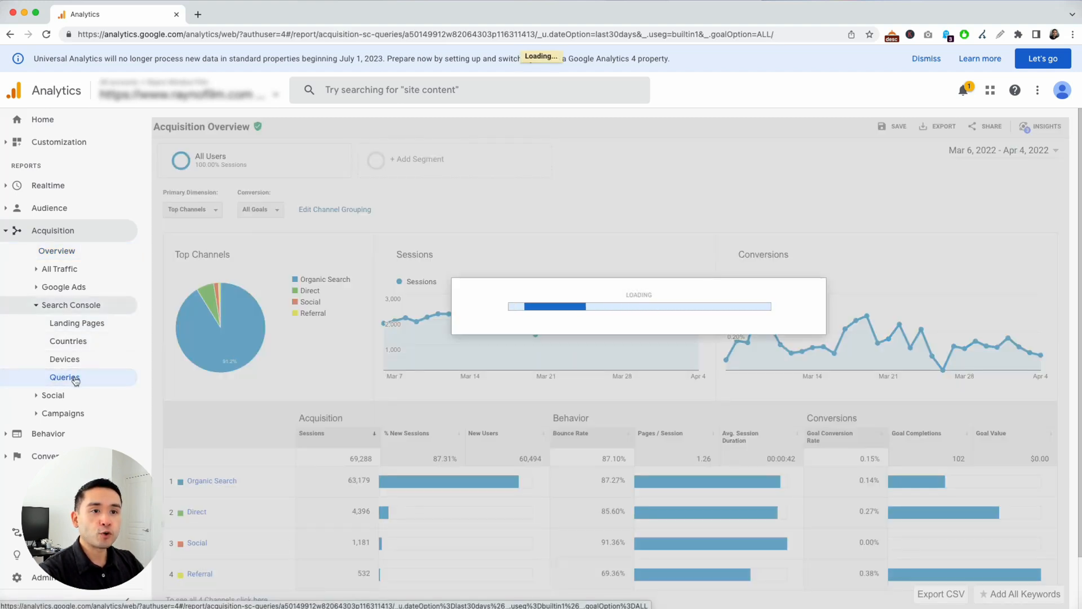
left_click(64, 376)
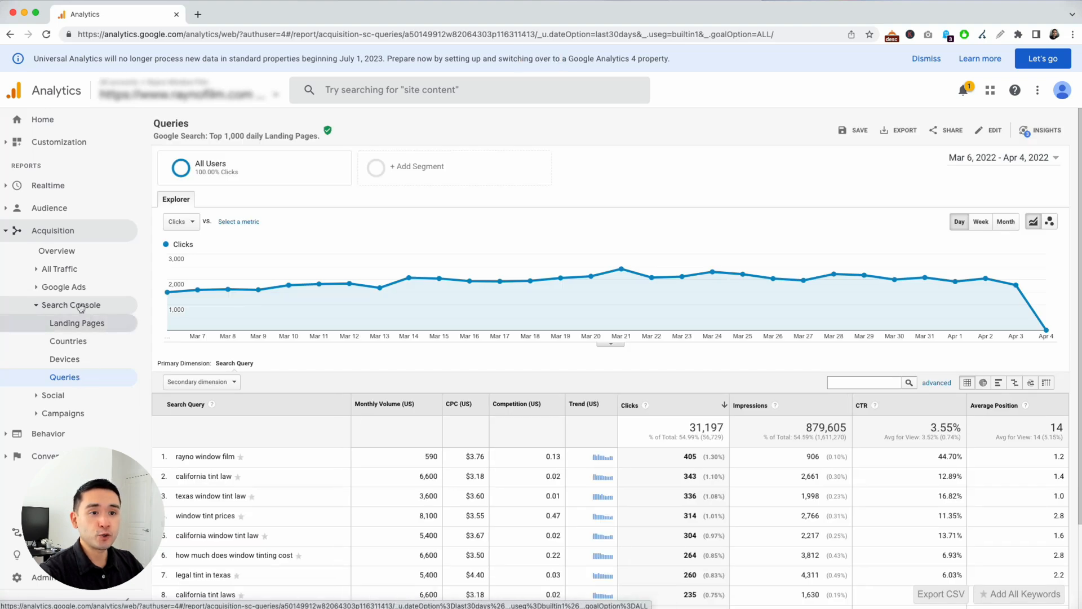
mouse_move(90, 312)
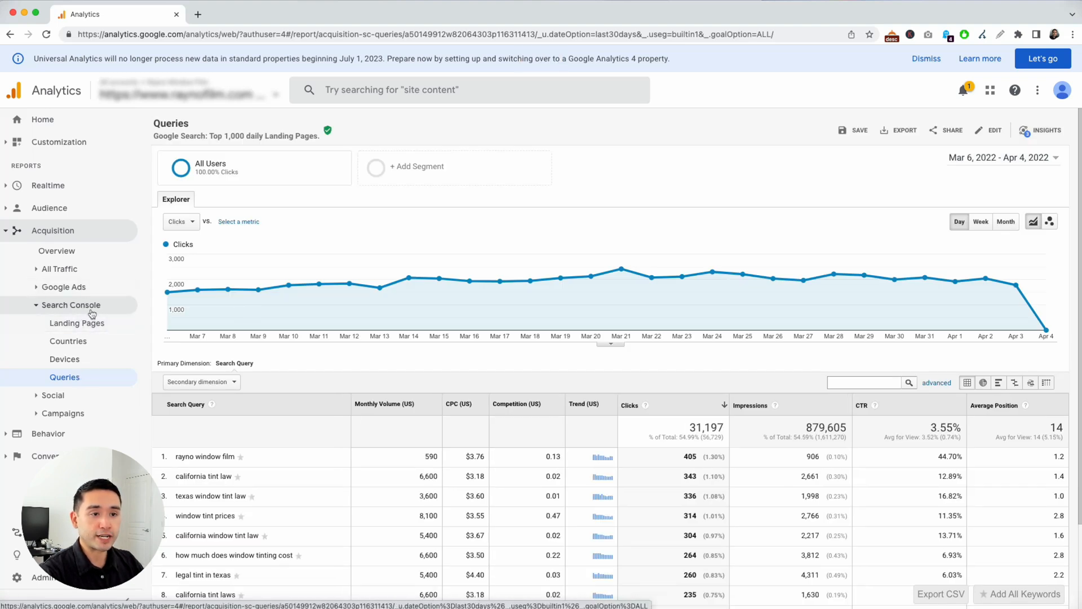
mouse_move(468, 324)
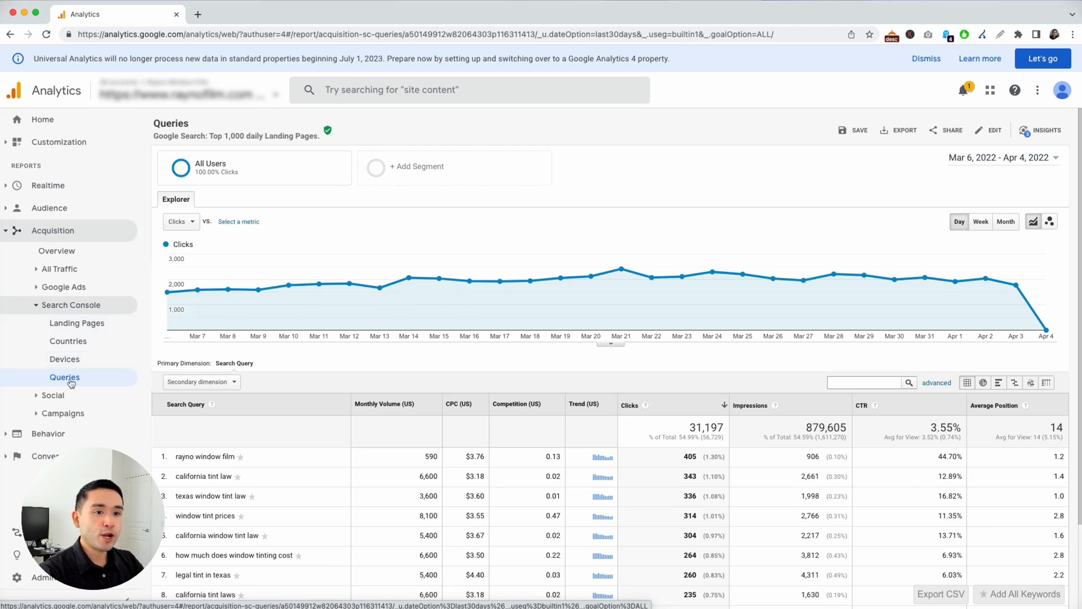
mouse_move(331, 356)
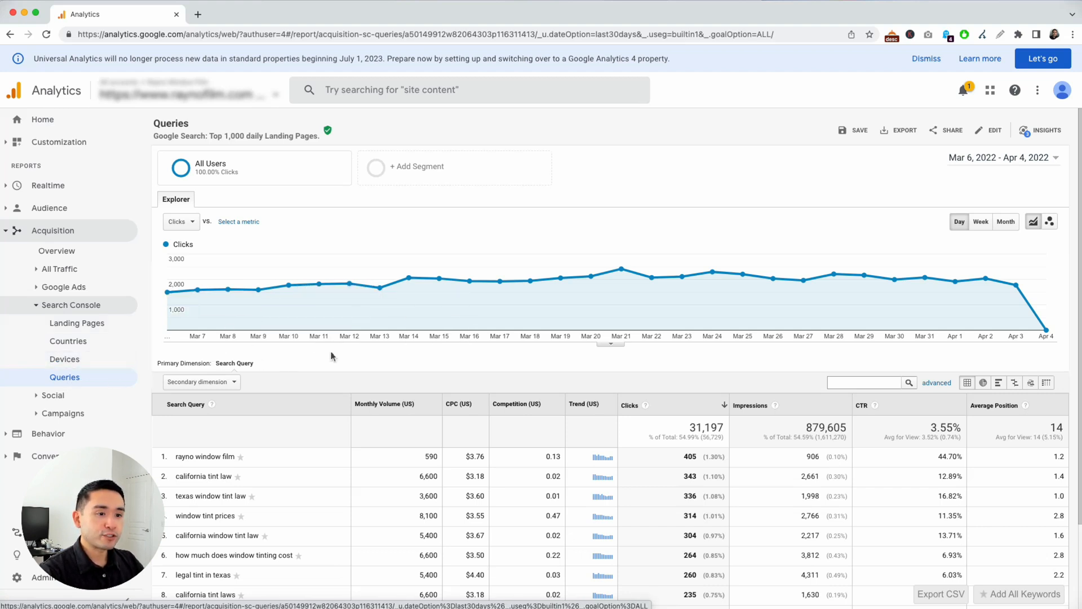
scroll("down", 3)
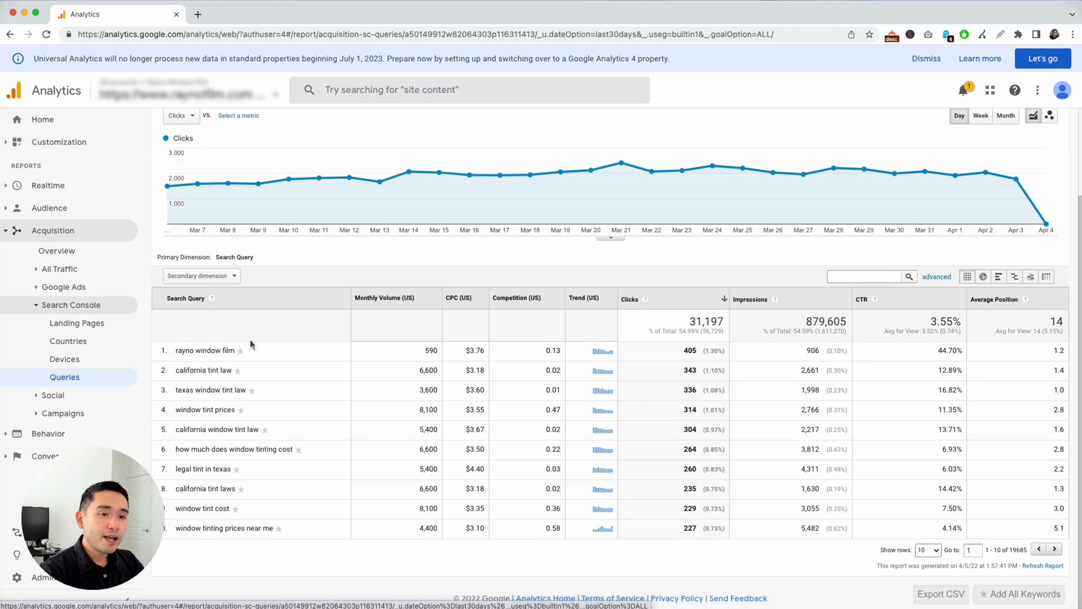
mouse_move(280, 374)
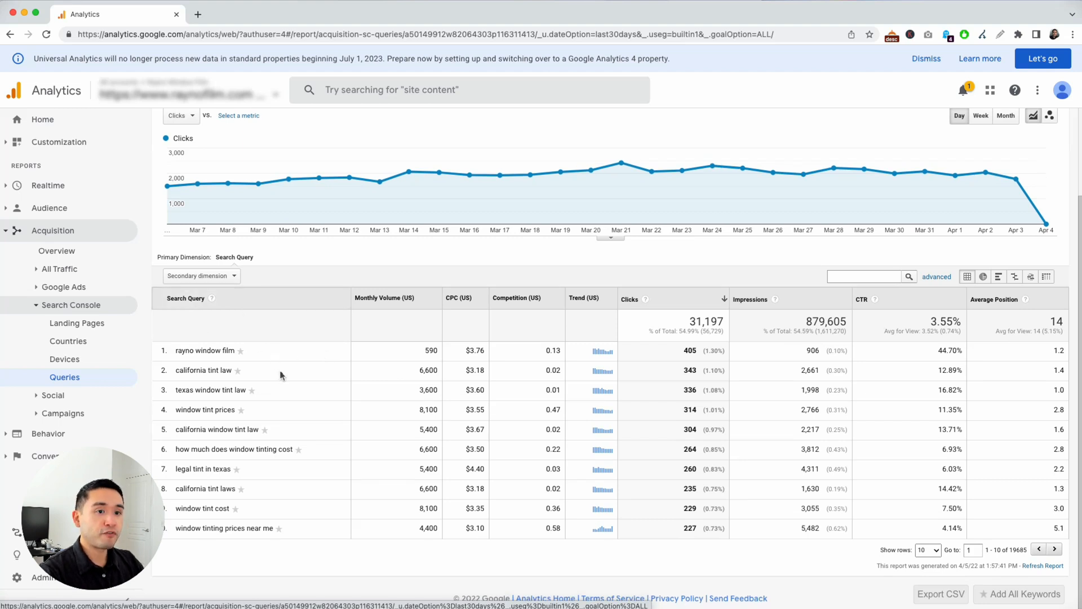
mouse_move(497, 352)
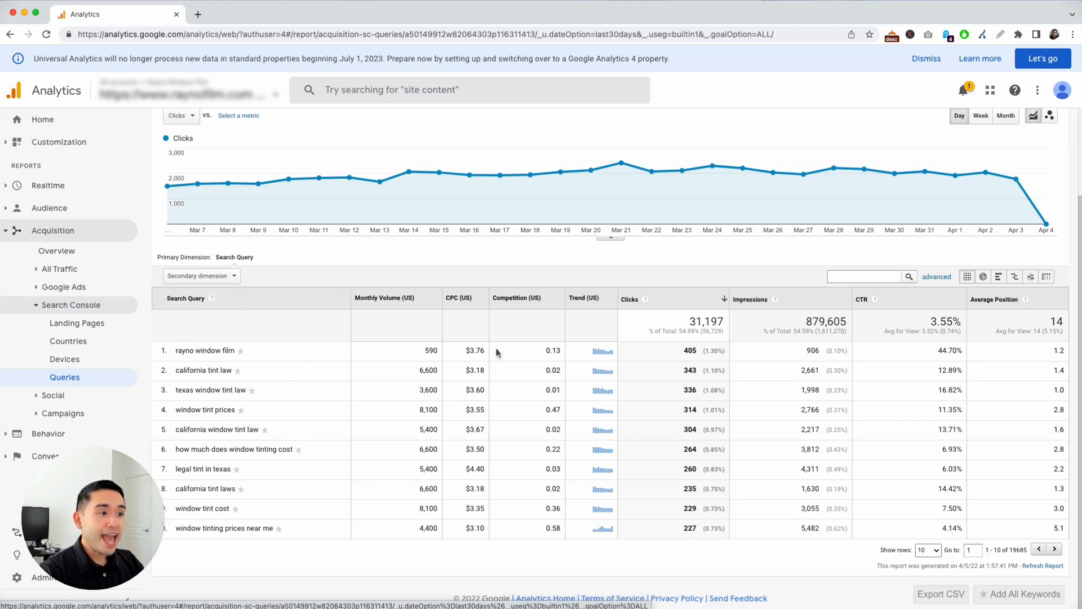
scroll("down", 3)
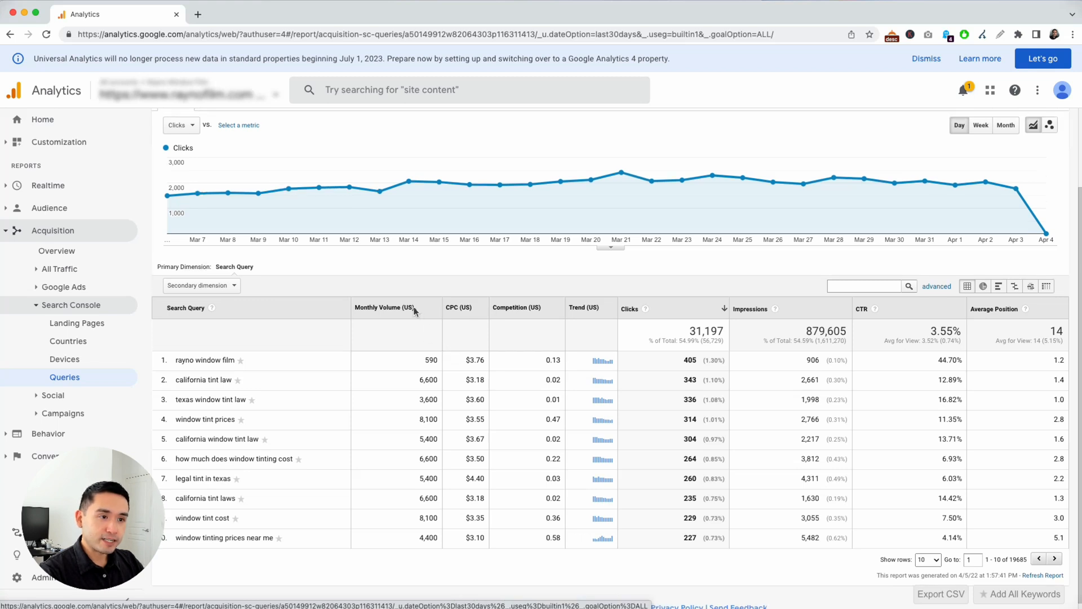
mouse_move(462, 321)
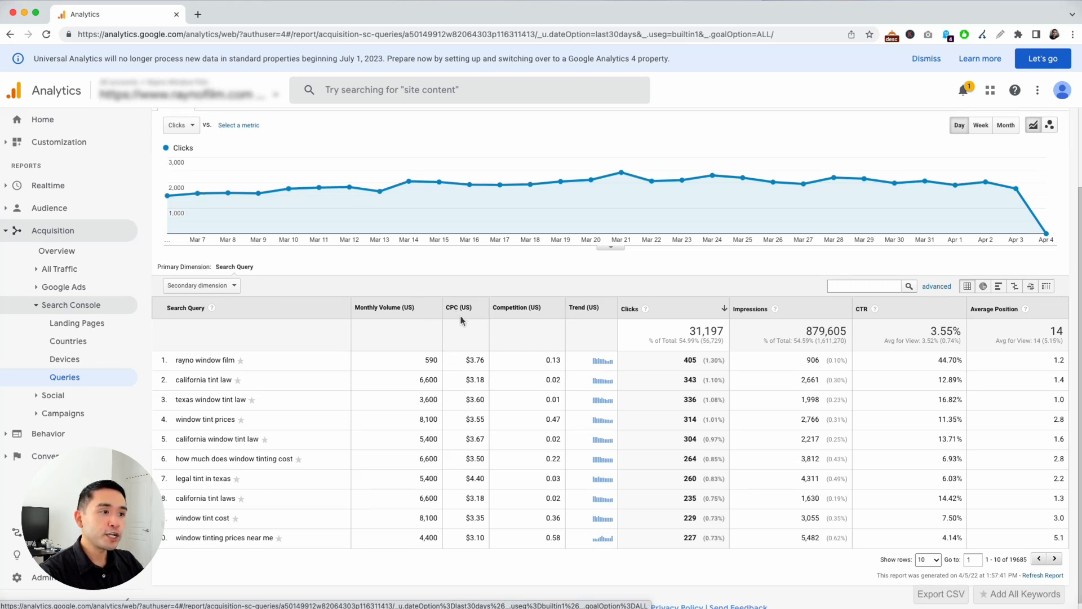
mouse_move(378, 305)
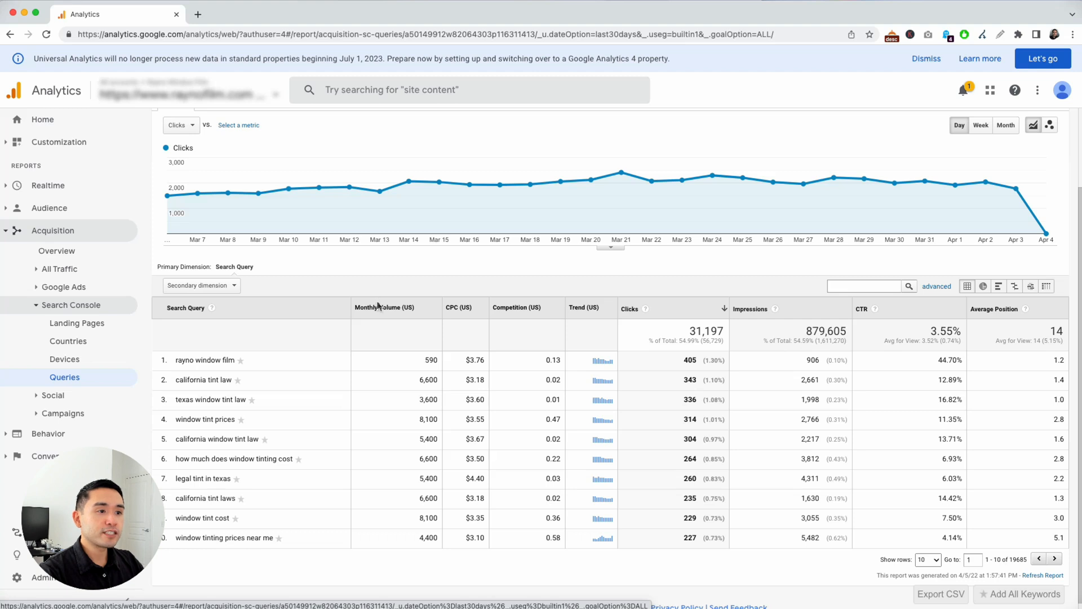
mouse_move(499, 322)
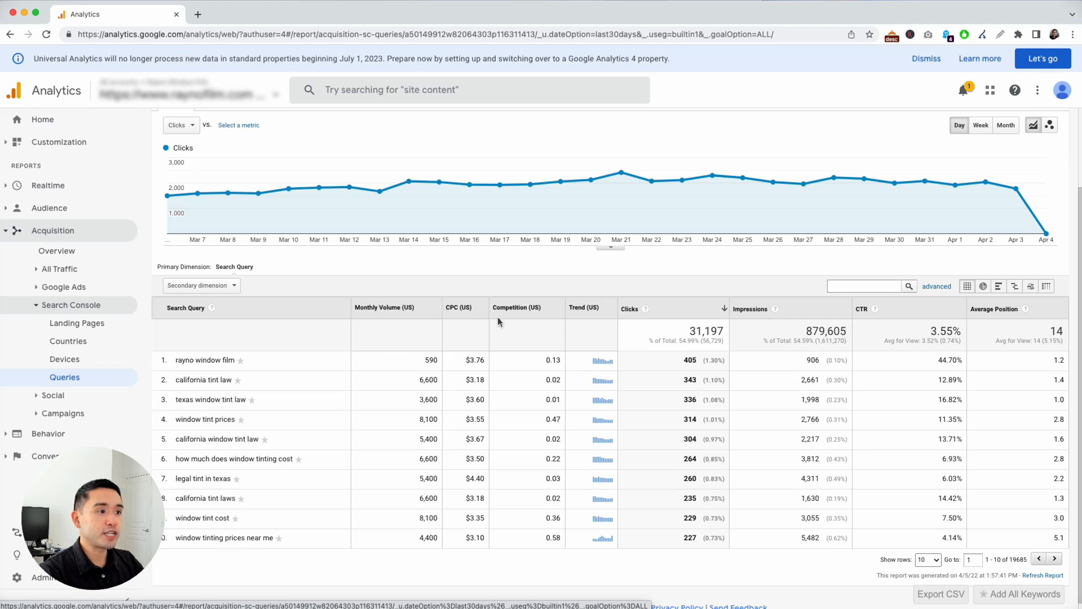
mouse_move(383, 305)
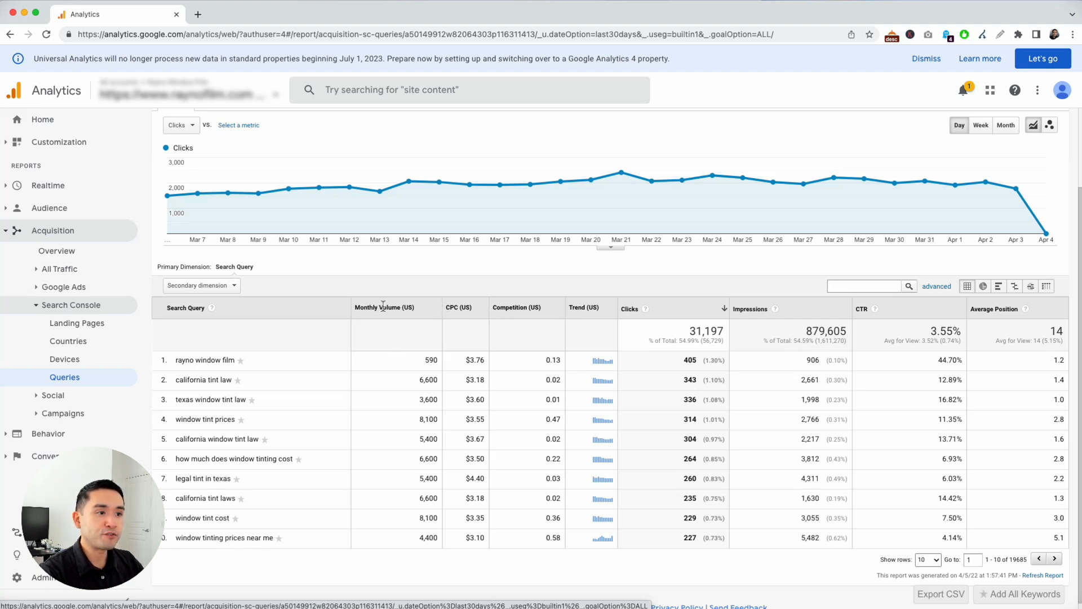
mouse_move(424, 526)
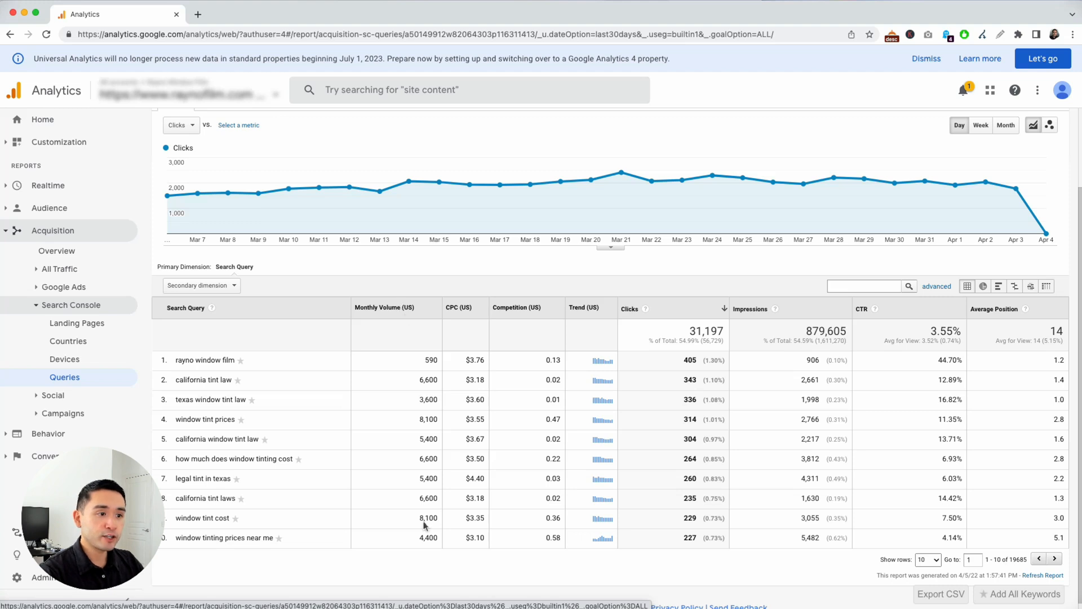
mouse_move(215, 492)
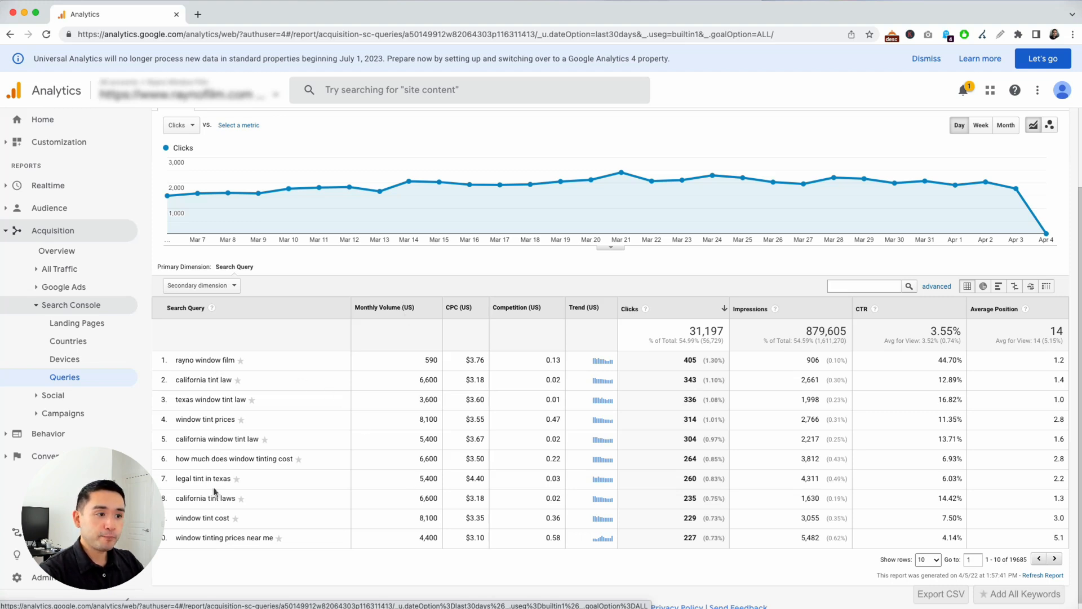
mouse_move(529, 357)
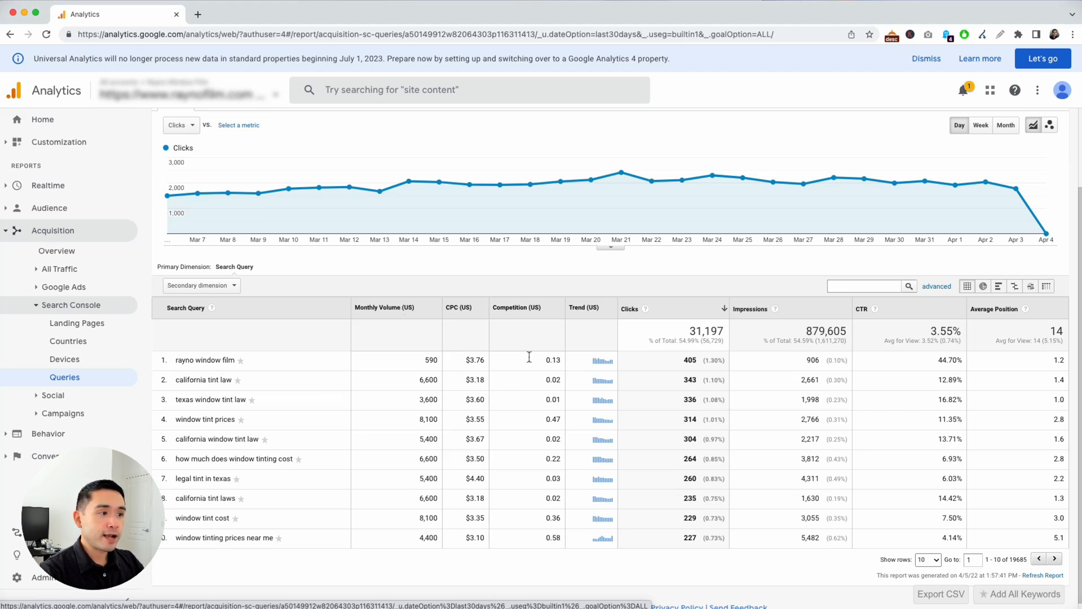
mouse_move(600, 364)
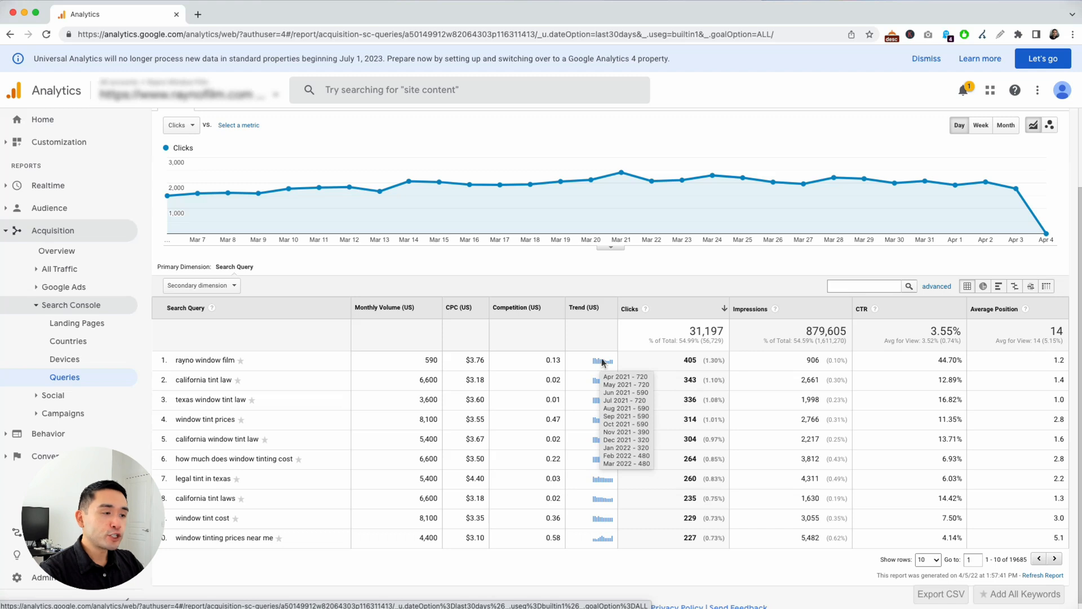
mouse_move(654, 312)
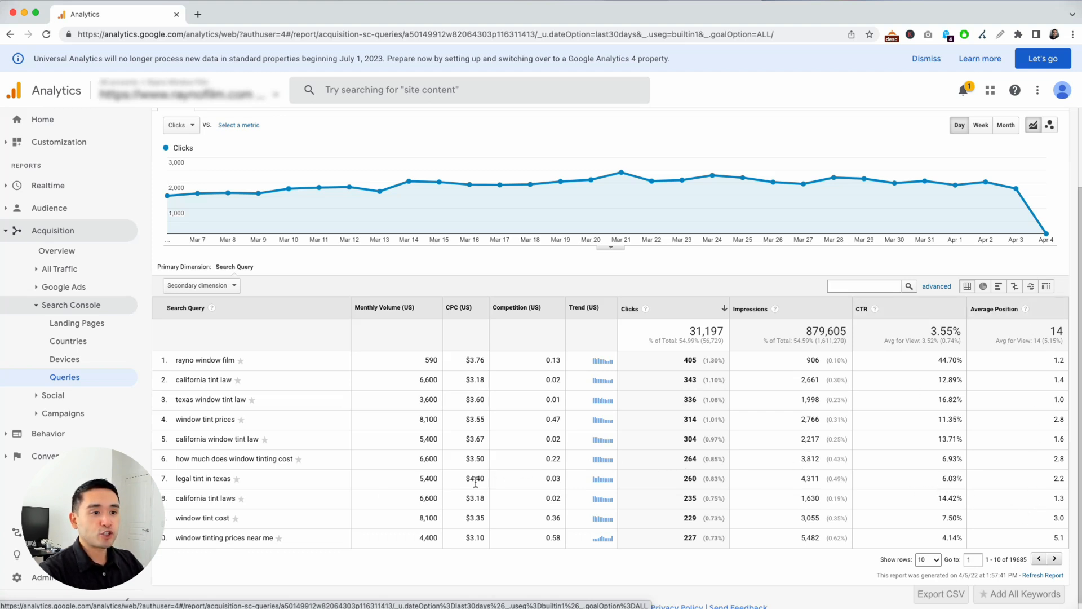
mouse_move(338, 490)
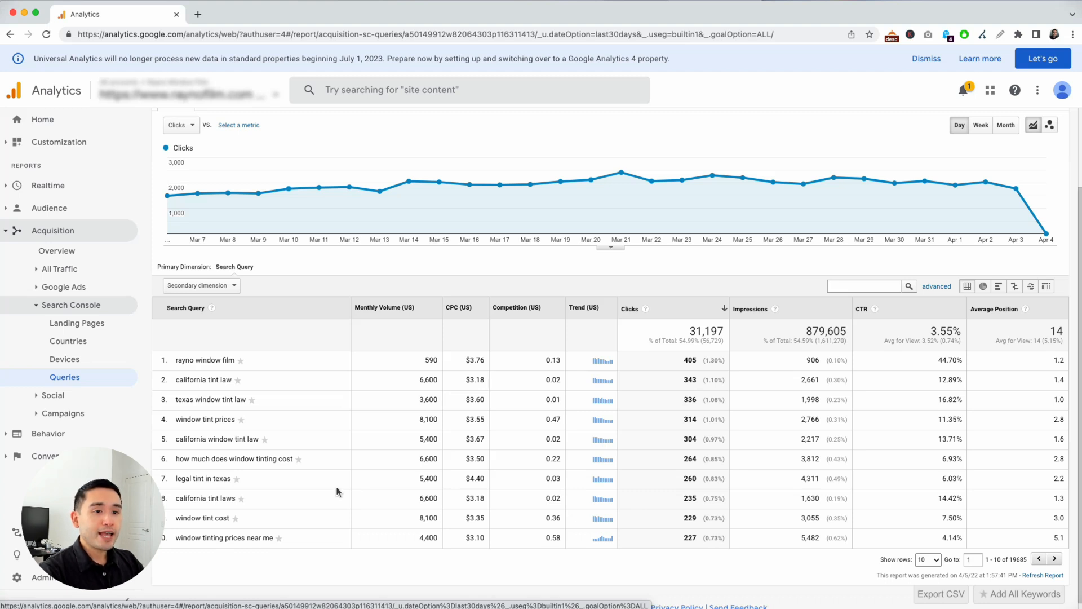
mouse_move(414, 399)
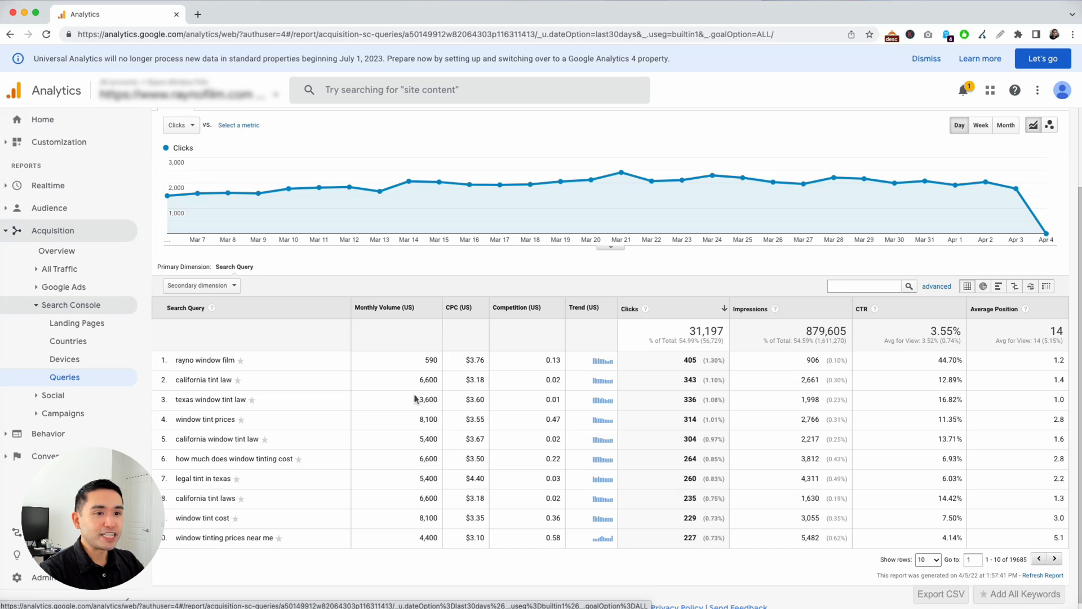
mouse_move(216, 336)
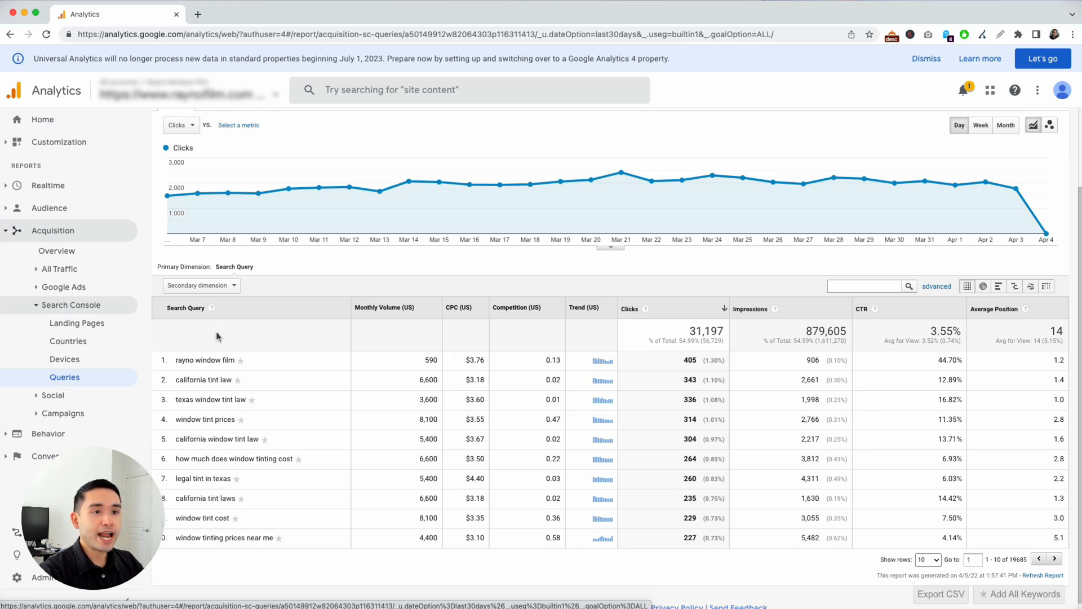
mouse_move(229, 334)
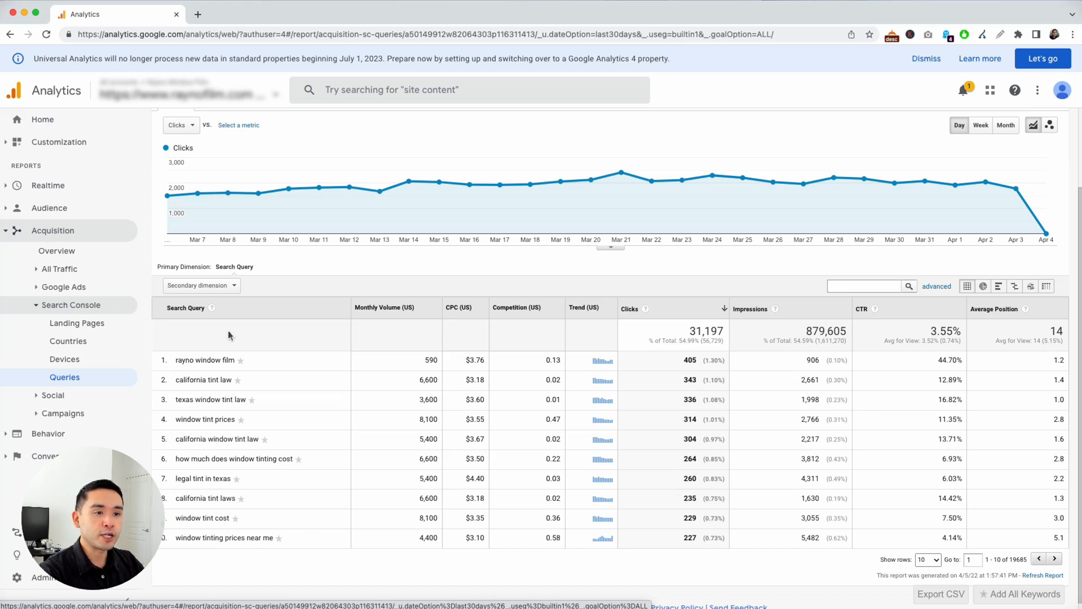
scroll("up", 3)
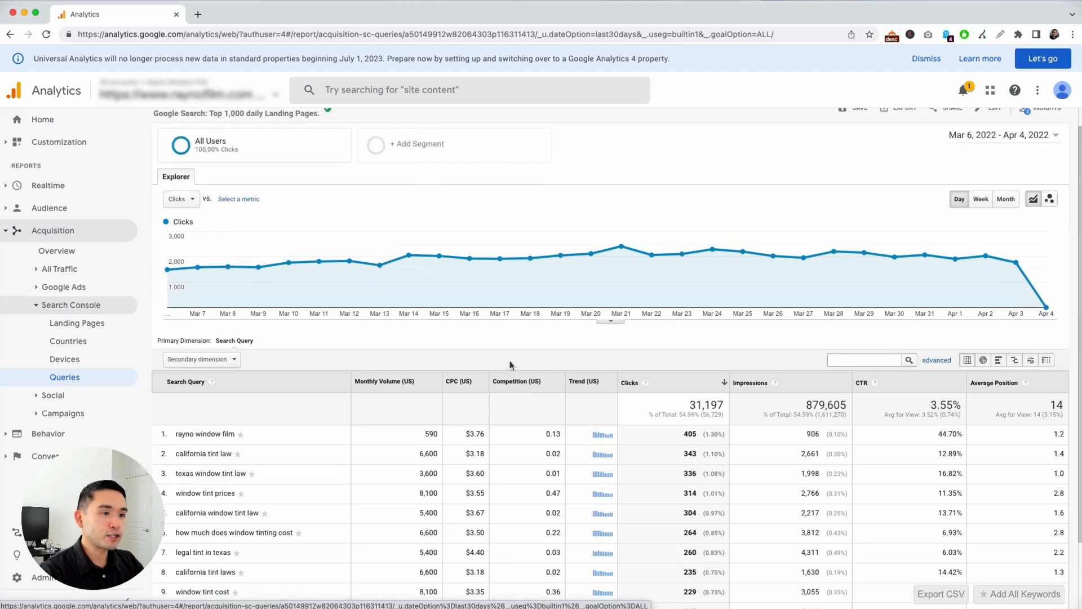
scroll("down", 3)
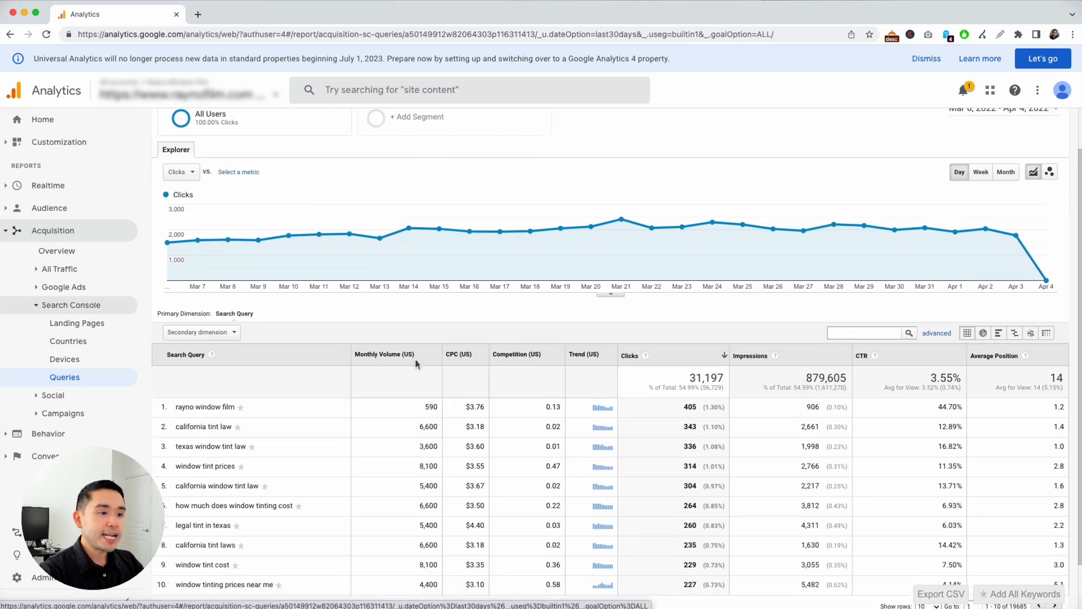
scroll("down", 3)
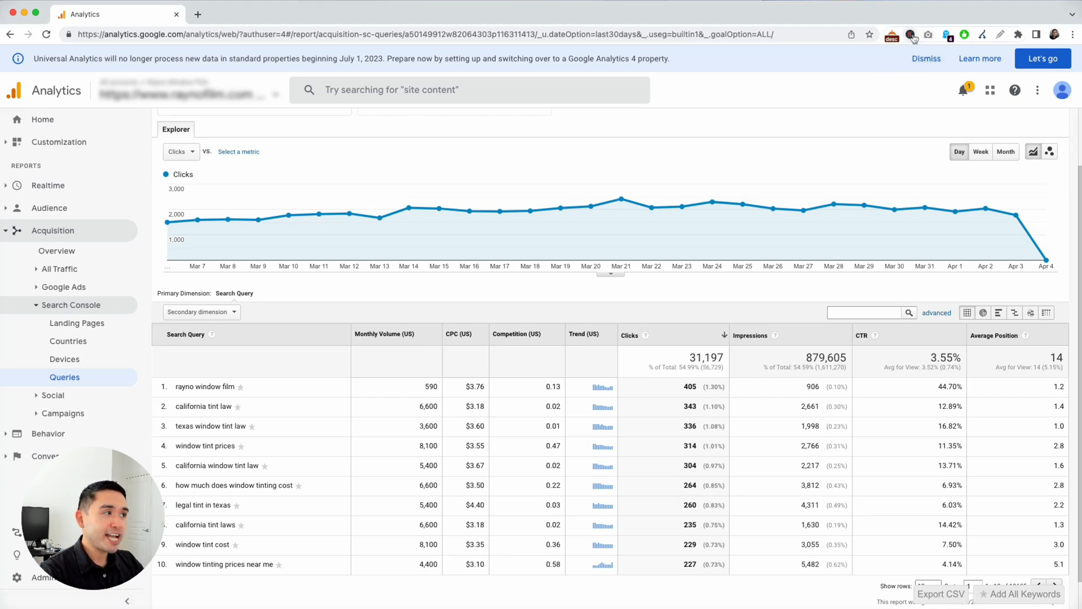
mouse_move(912, 35)
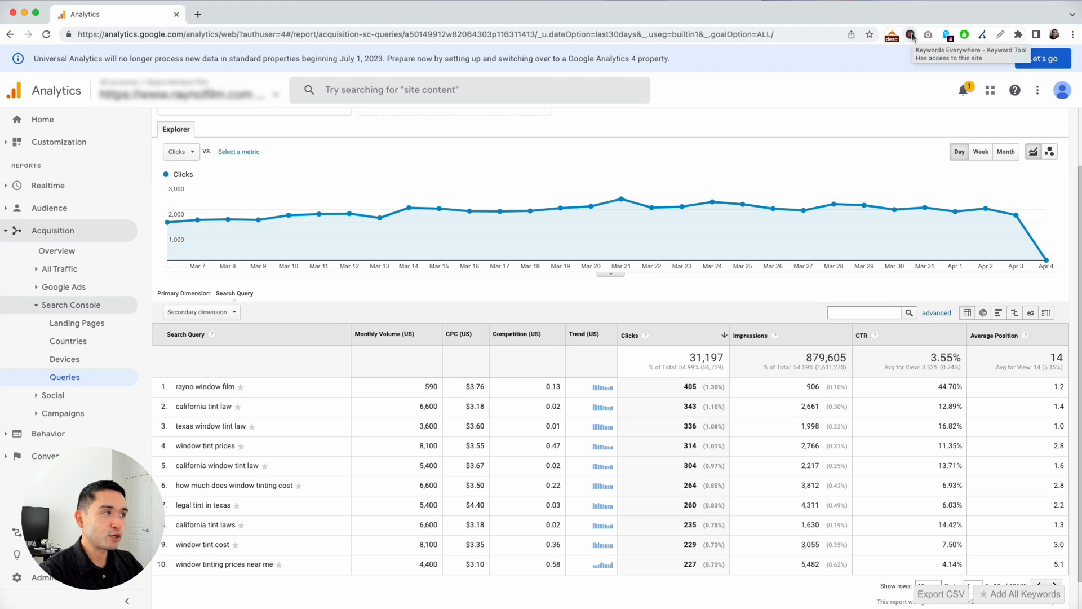
left_click(911, 34)
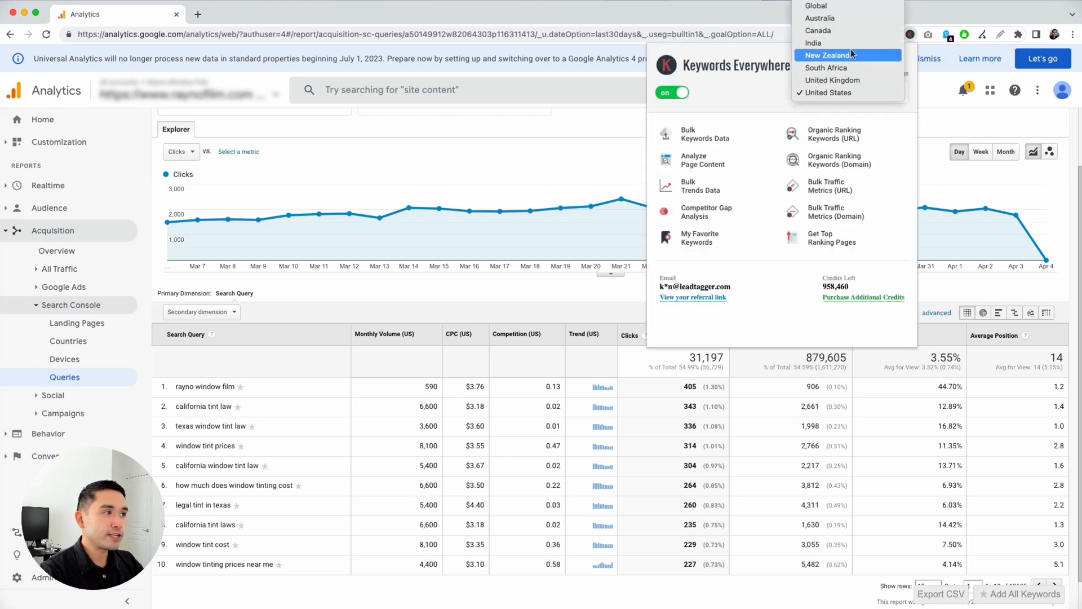
mouse_move(832, 81)
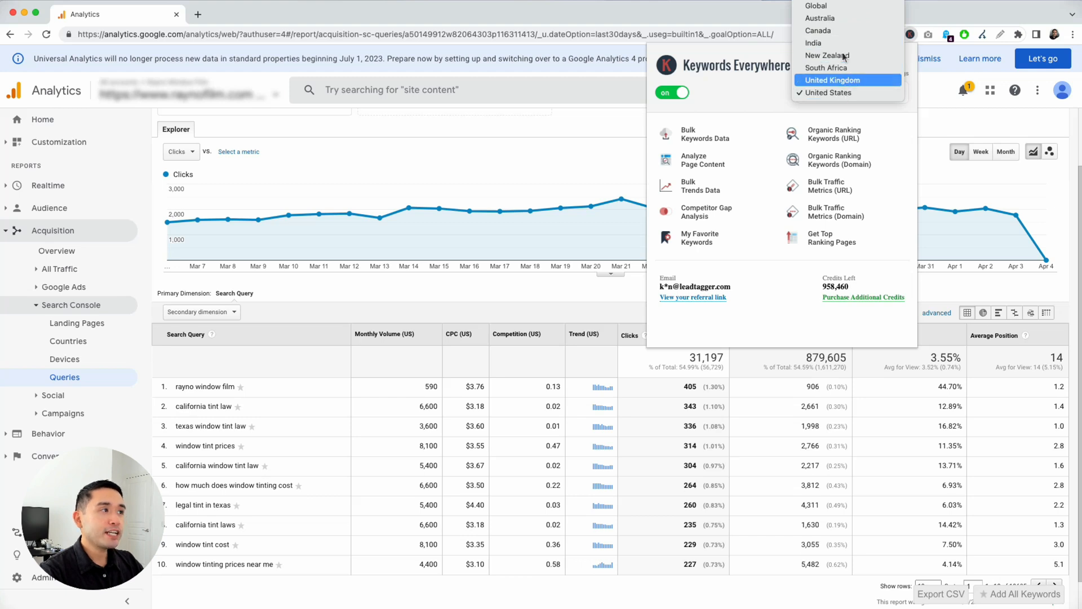
mouse_move(775, 13)
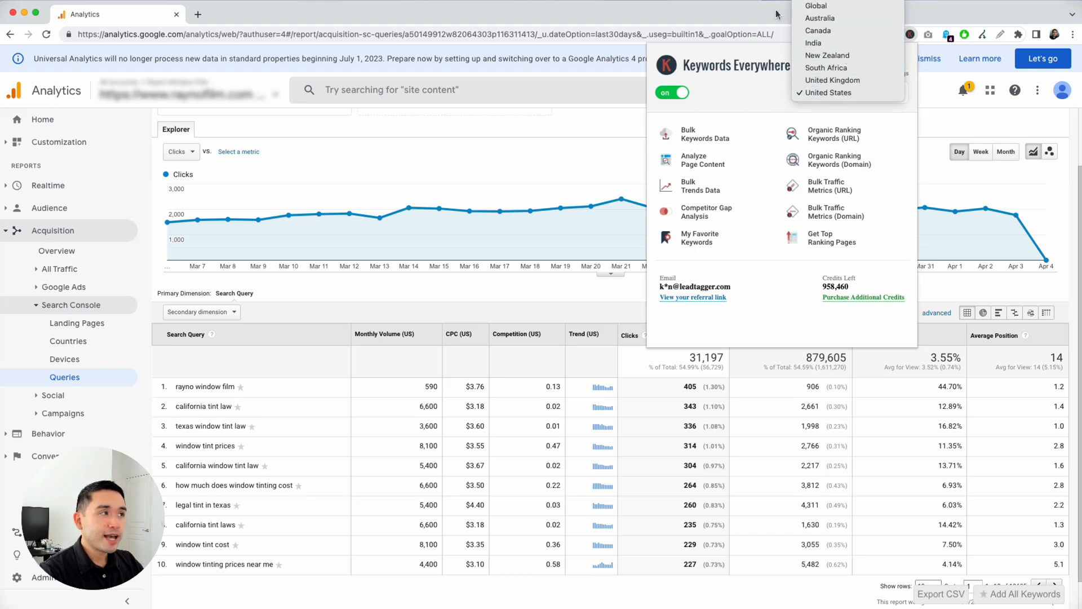
left_click(849, 91)
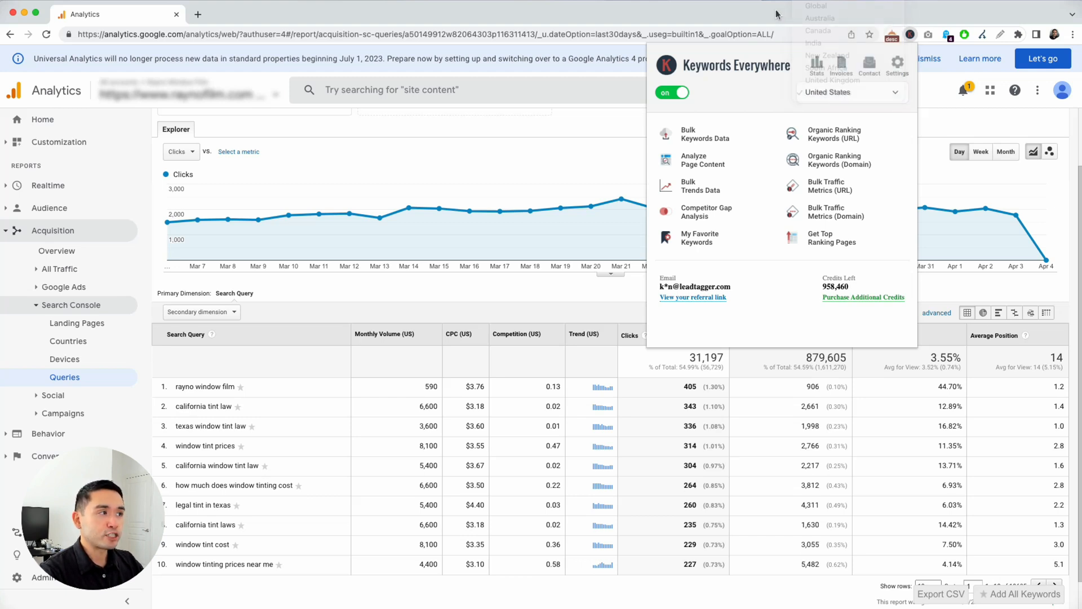
left_click(720, 171)
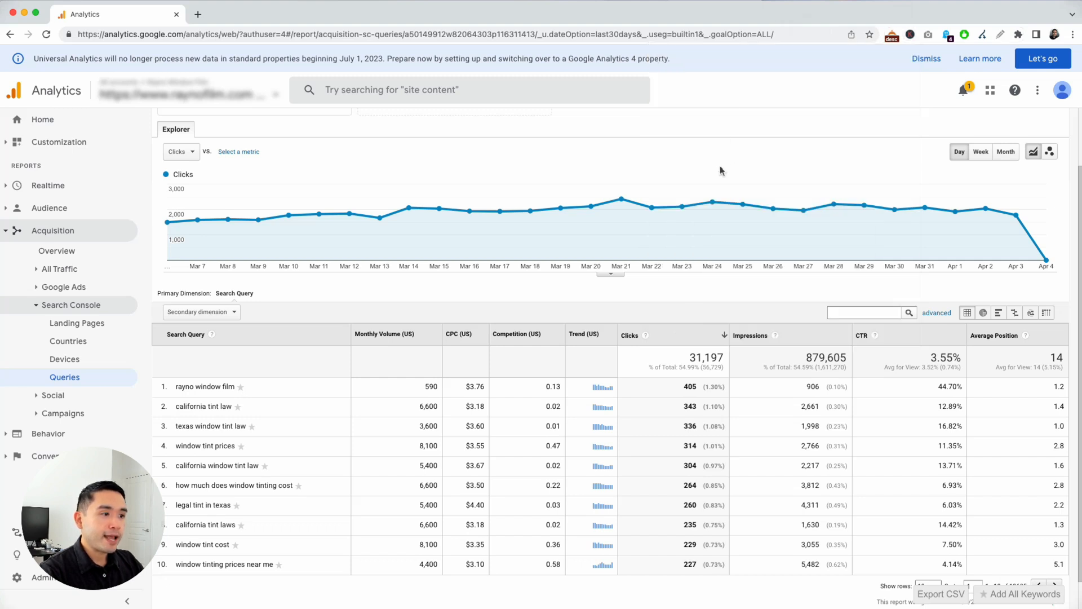
mouse_move(237, 533)
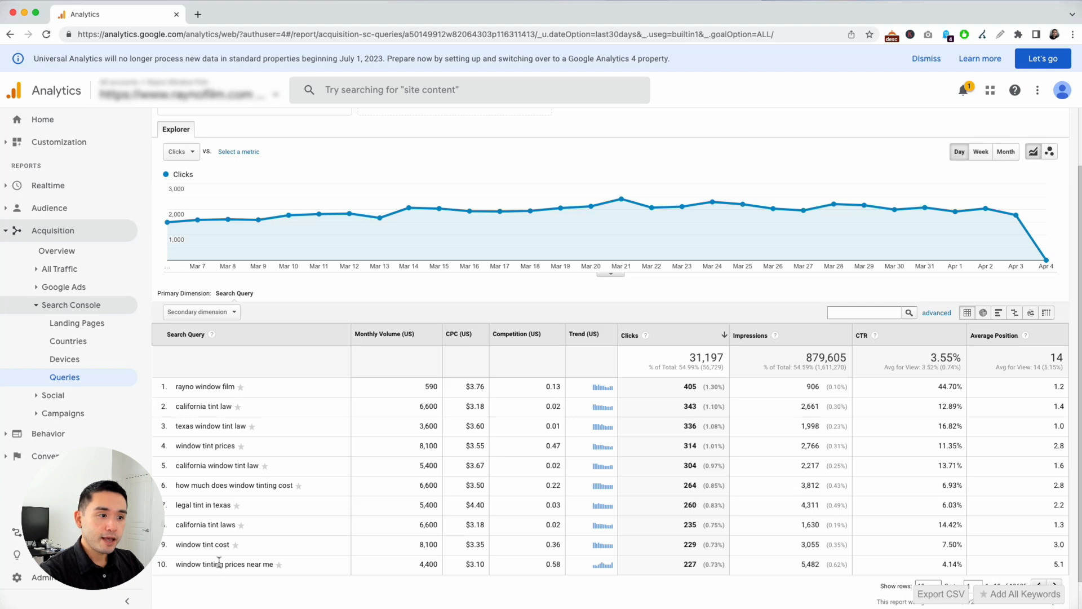
mouse_move(422, 516)
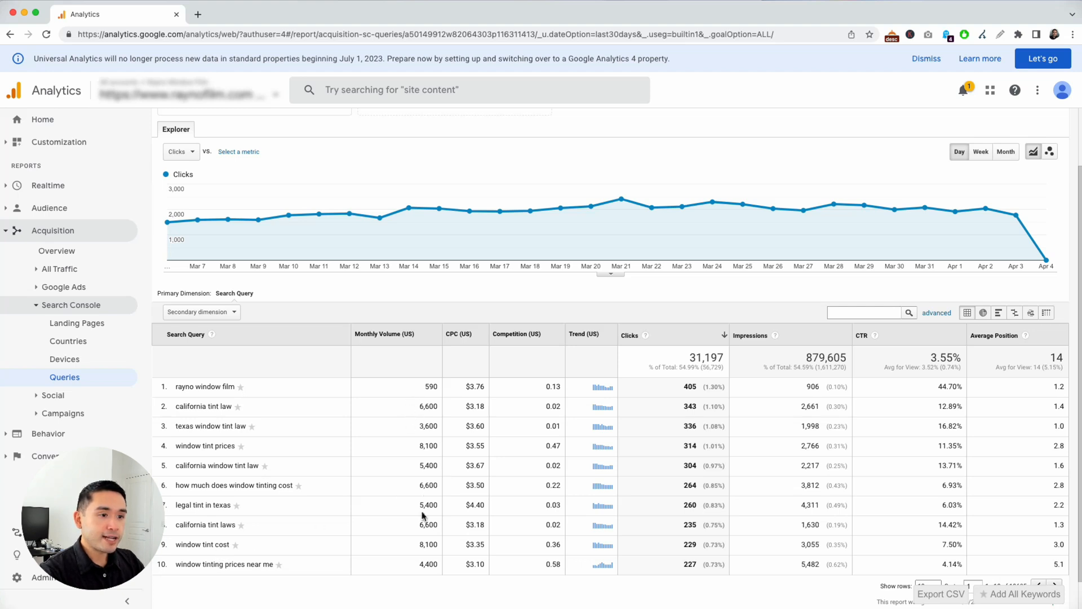
mouse_move(244, 472)
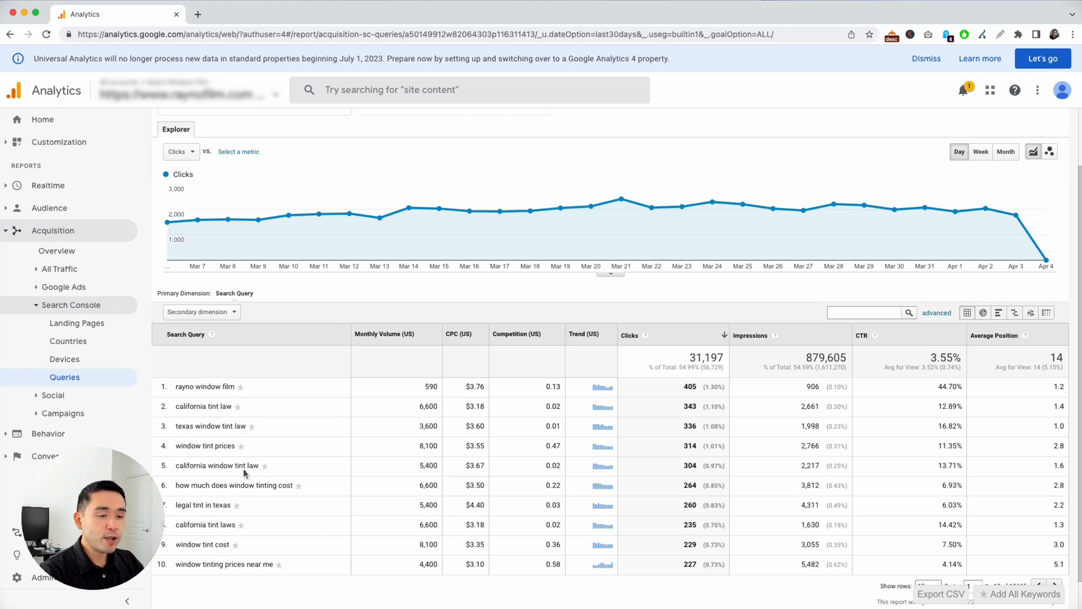
mouse_move(291, 466)
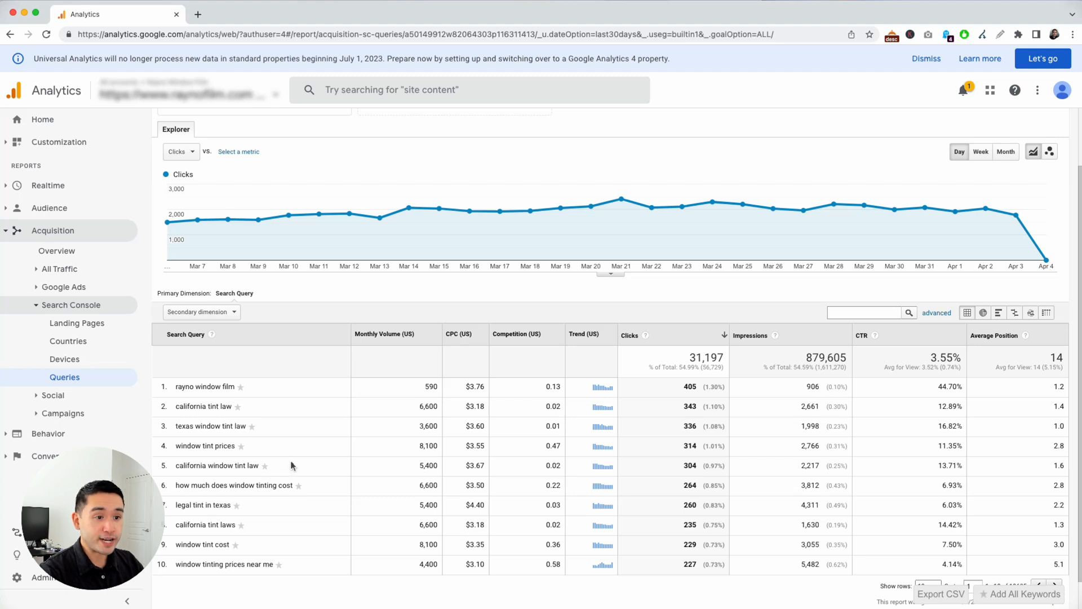
mouse_move(250, 430)
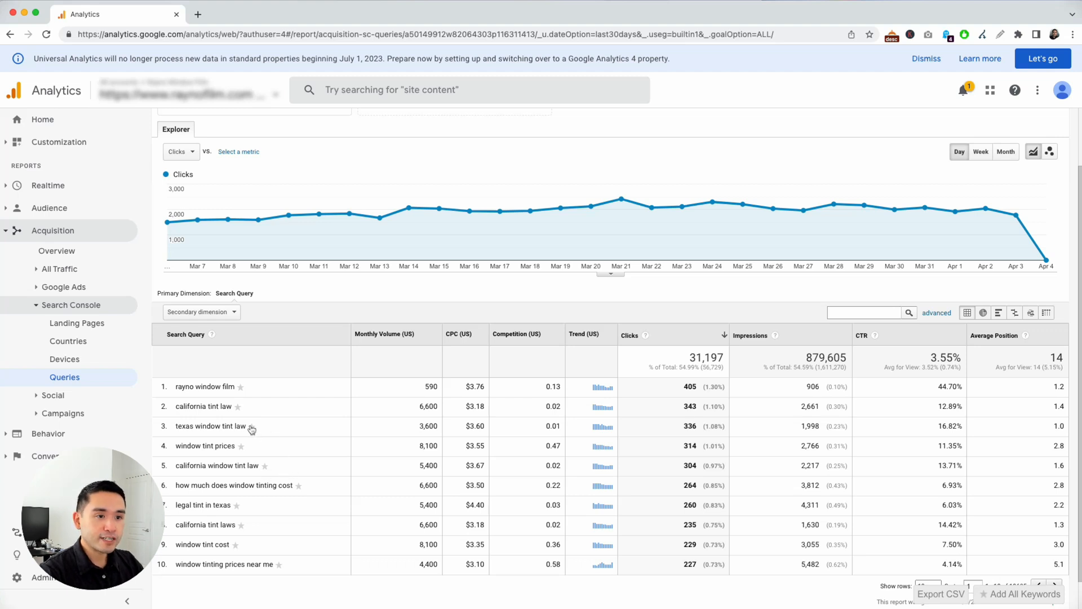
mouse_move(237, 407)
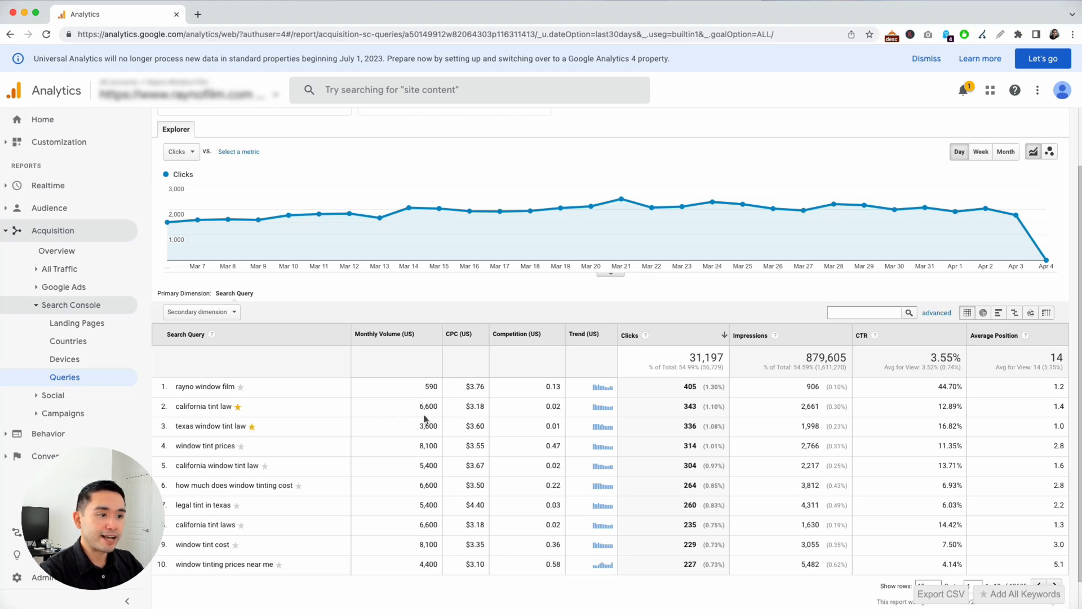
mouse_move(703, 407)
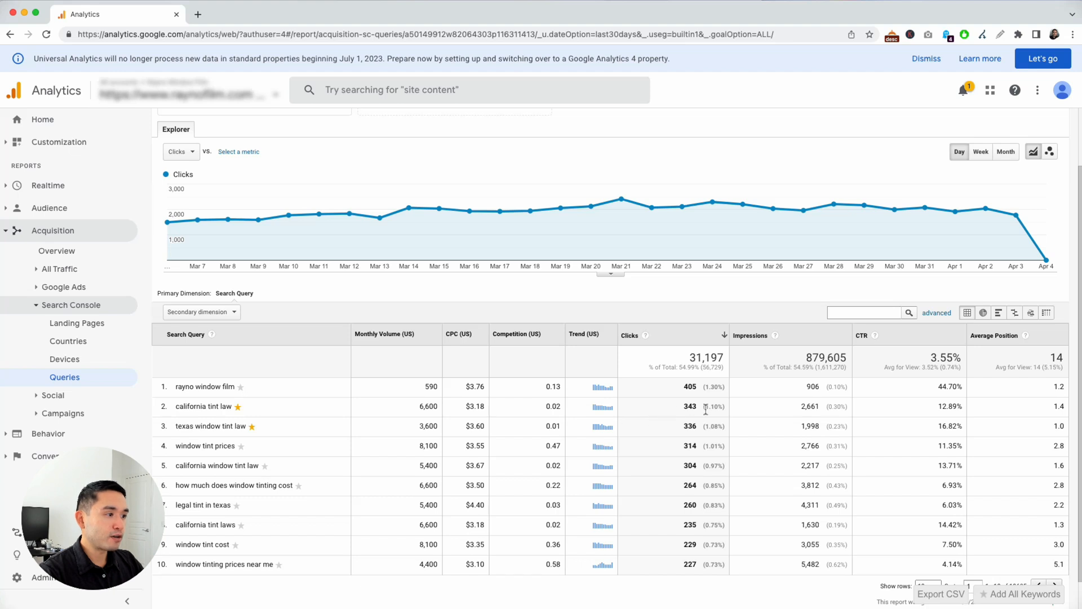
mouse_move(220, 406)
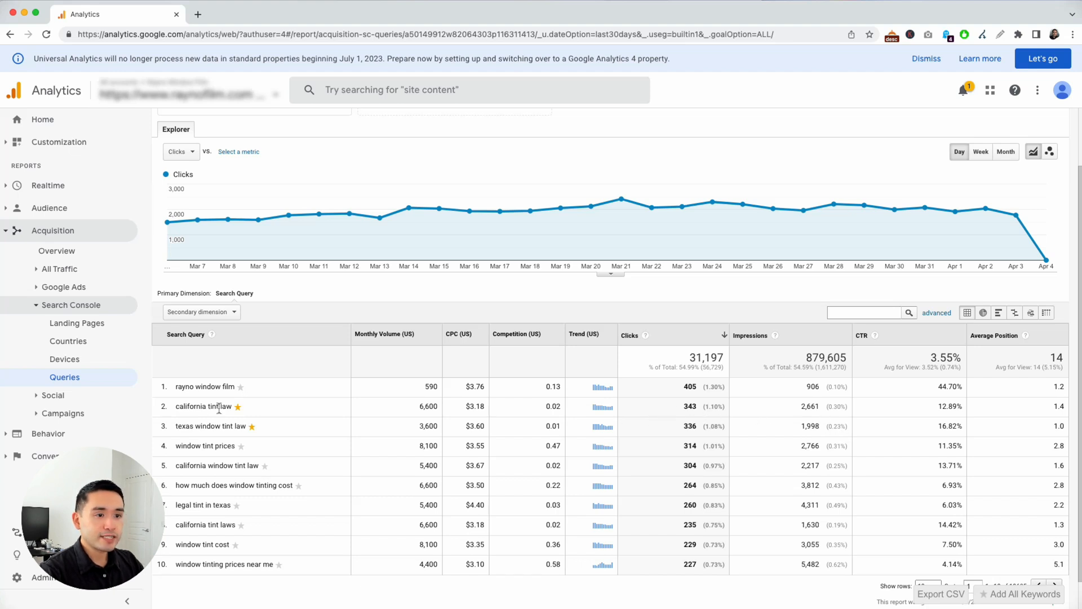
mouse_move(250, 422)
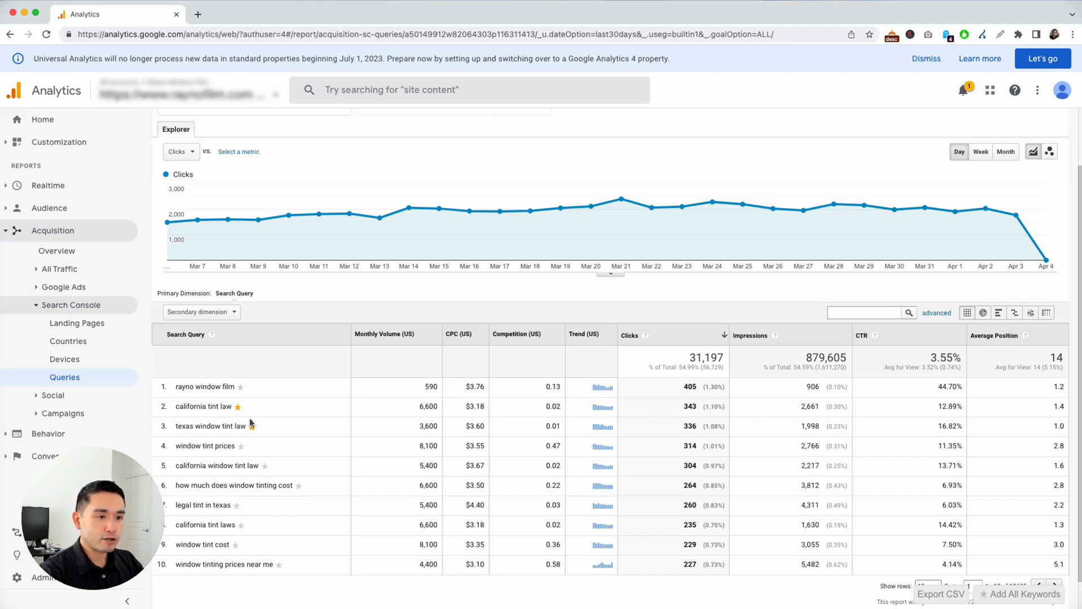
mouse_move(895, 43)
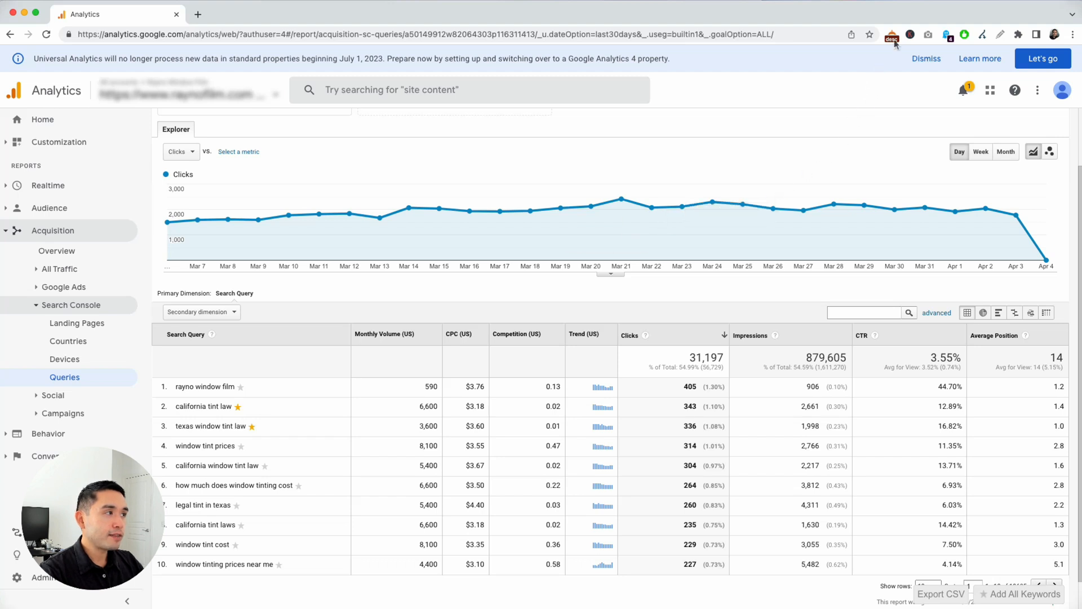
Bring up the Keywords Everywhere tools panel from the toolbar icon
left_click(890, 34)
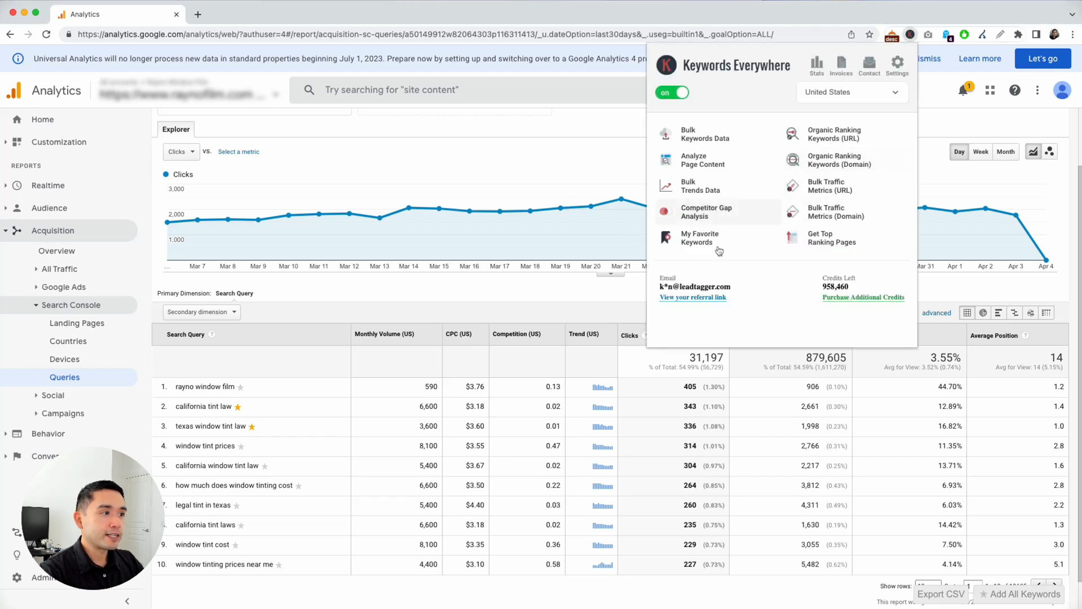
Show My Favorite Keywords and refresh it to list all ten window-tint queries
left_click(699, 238)
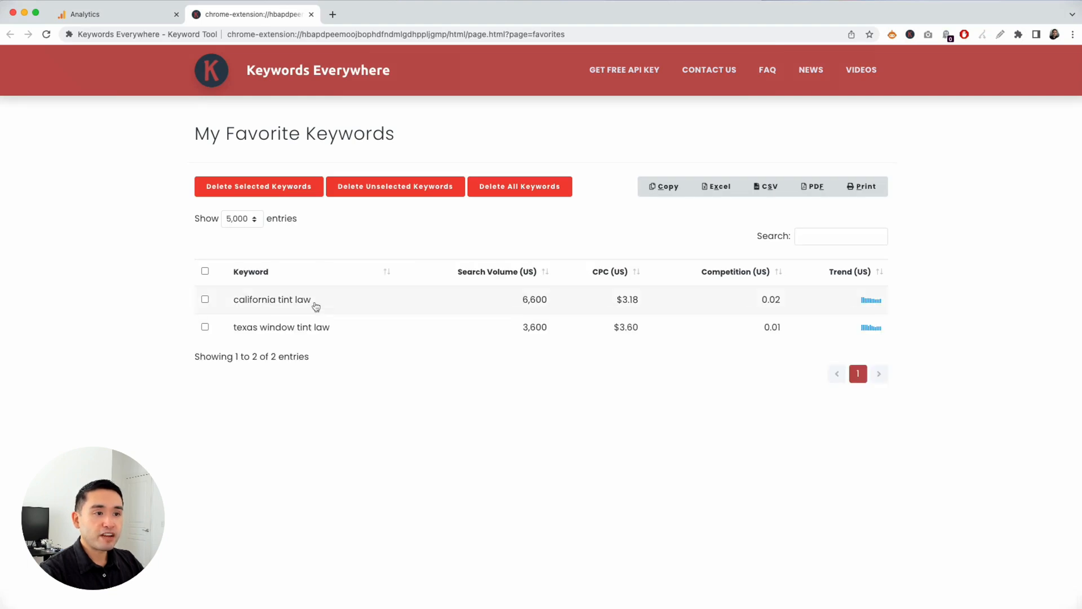
mouse_move(424, 403)
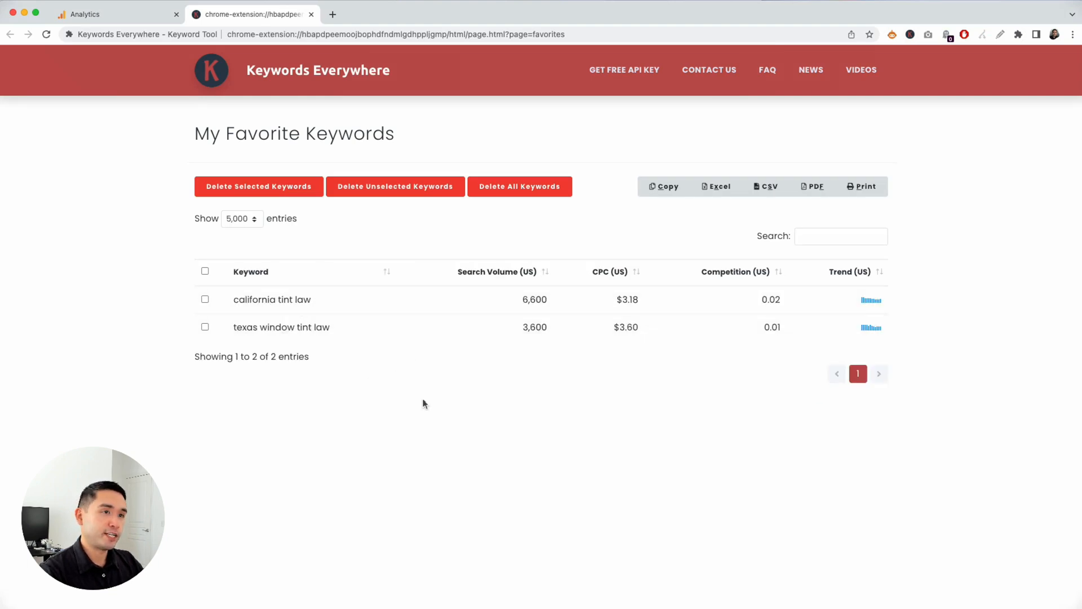
left_click(110, 14)
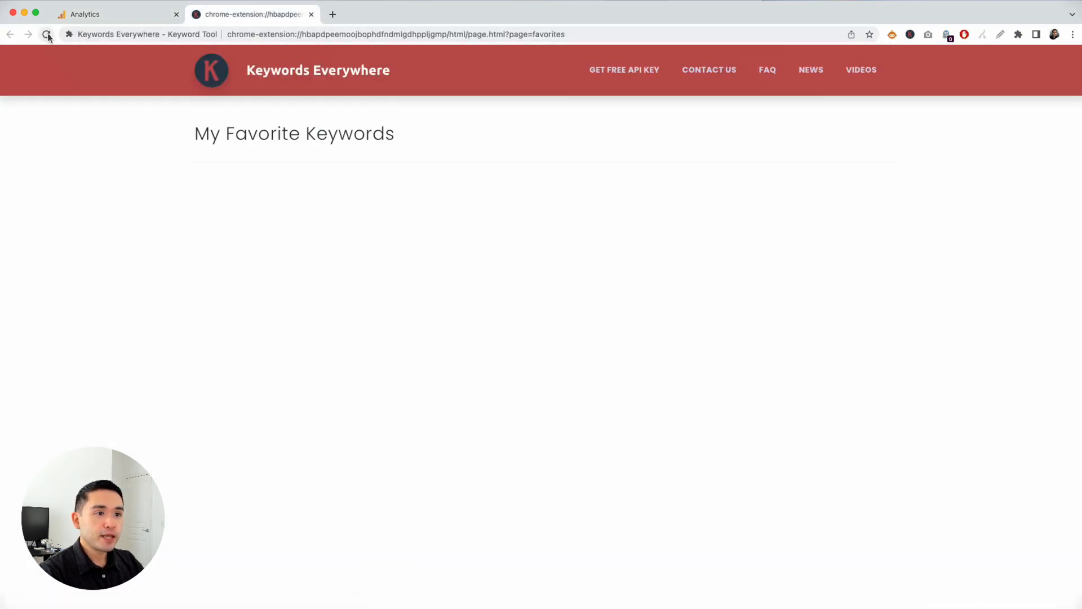
left_click(47, 35)
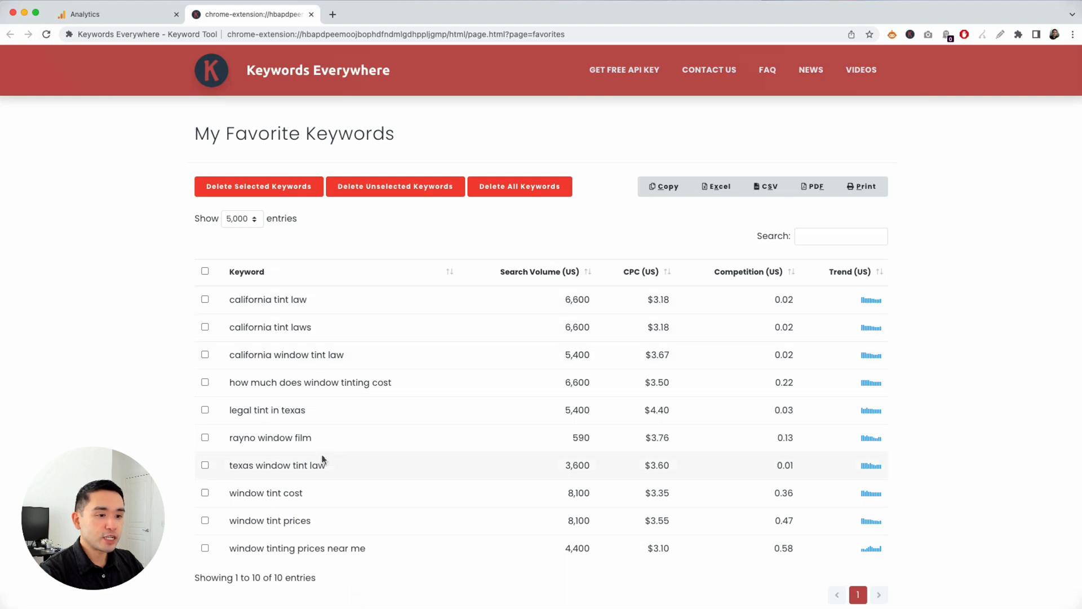
mouse_move(332, 404)
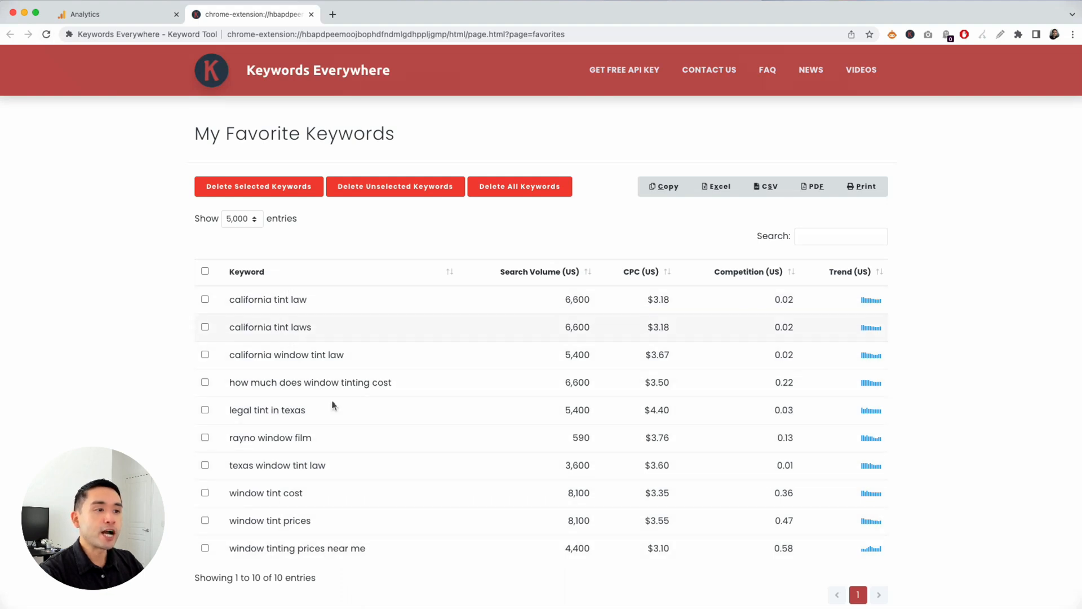
mouse_move(298, 86)
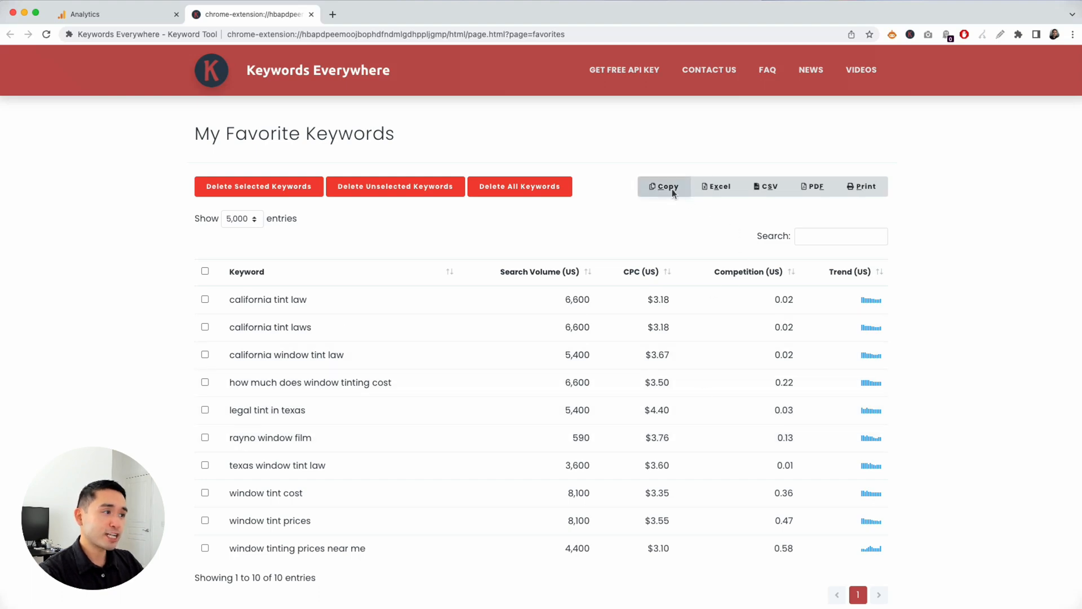
mouse_move(707, 232)
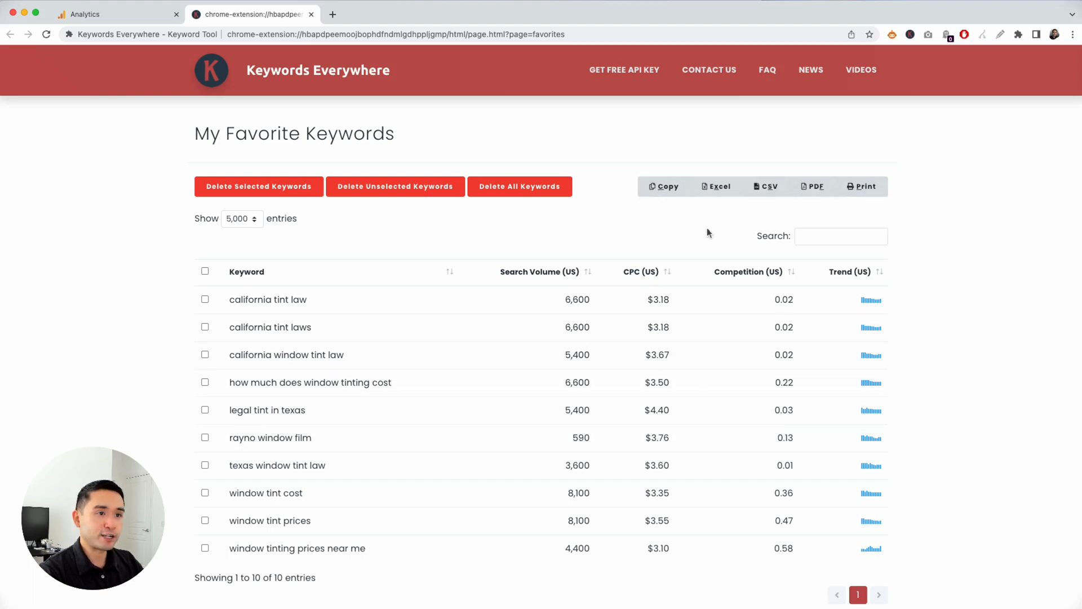
Review the exported CSV in Excel, inspecting the monthly volume columns from Apr-21 to Aug-21
left_click(114, 14)
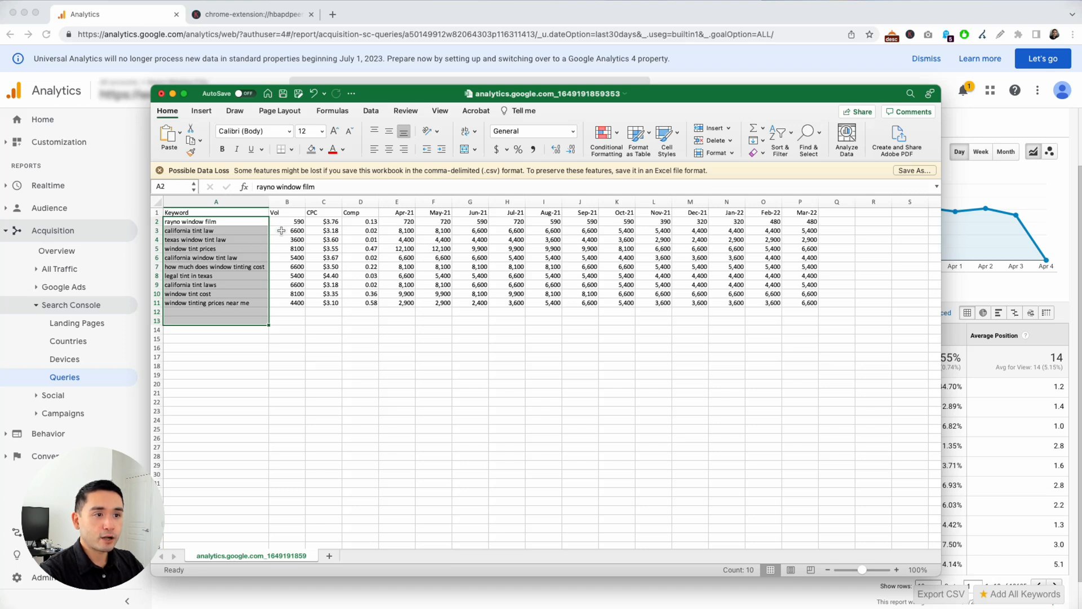
left_click_drag(287, 221, 288, 230)
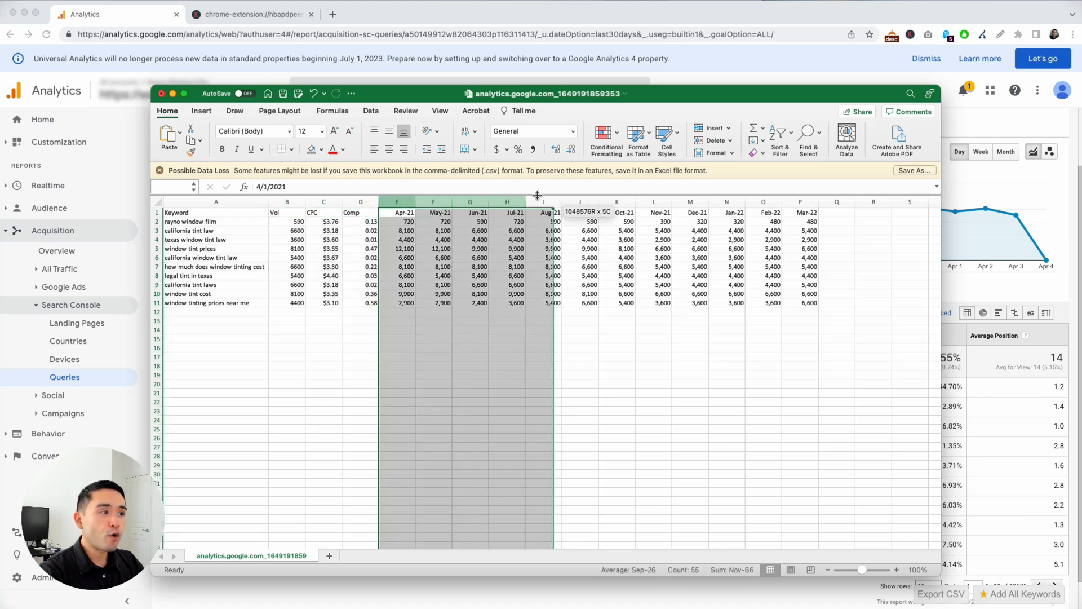
left_click(800, 239)
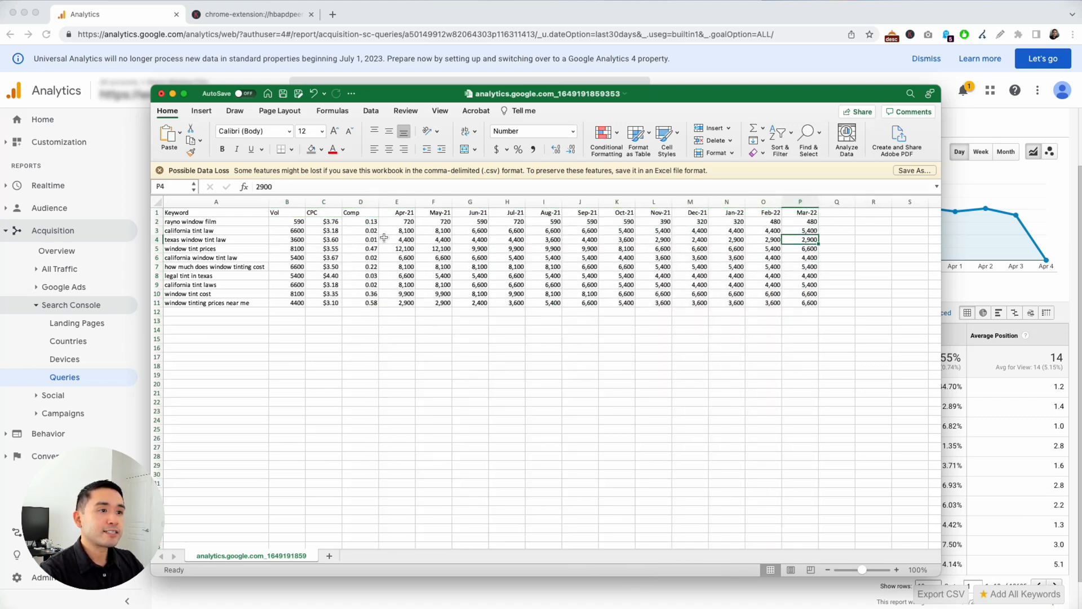
left_click(433, 212)
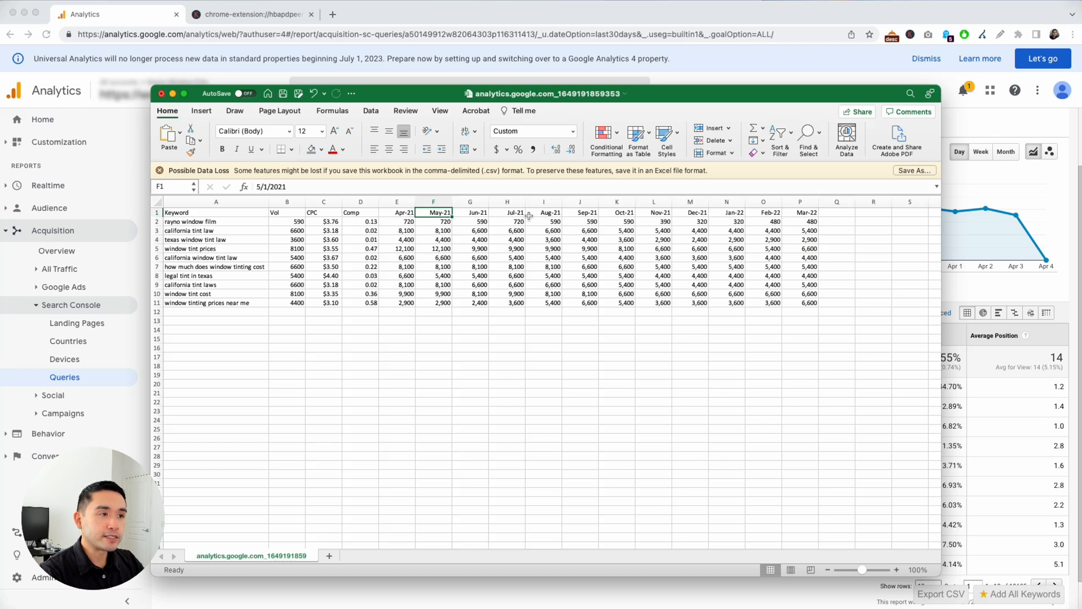
left_click(544, 212)
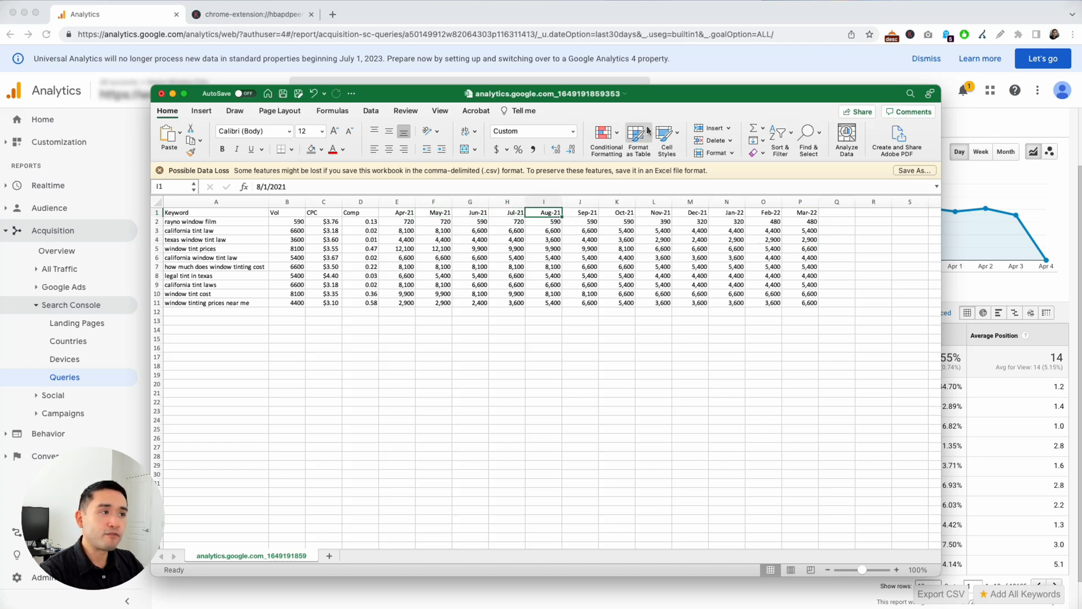
mouse_move(280, 256)
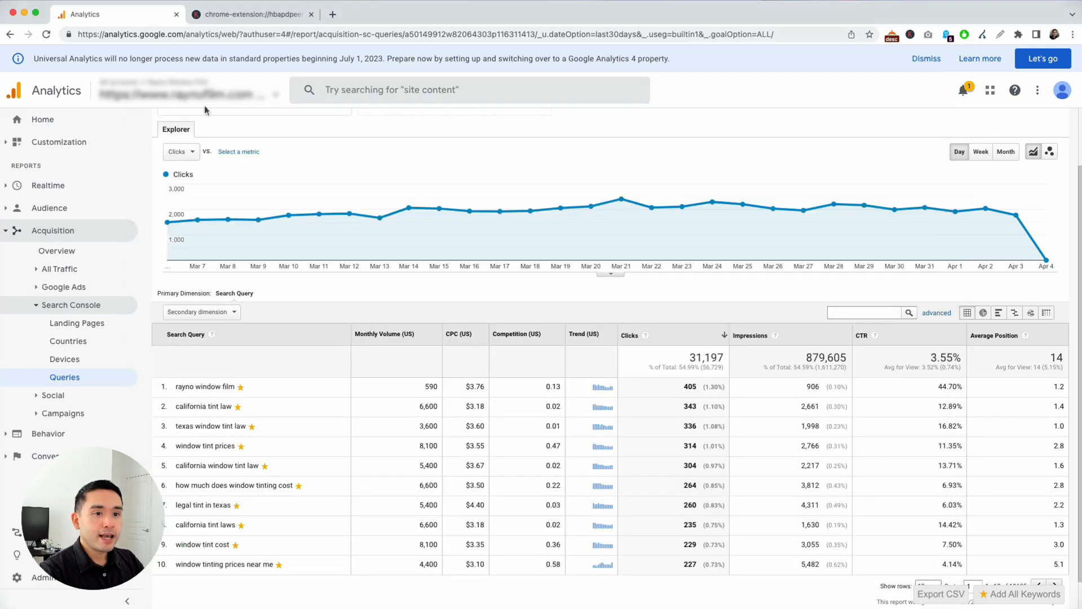
mouse_move(108, 376)
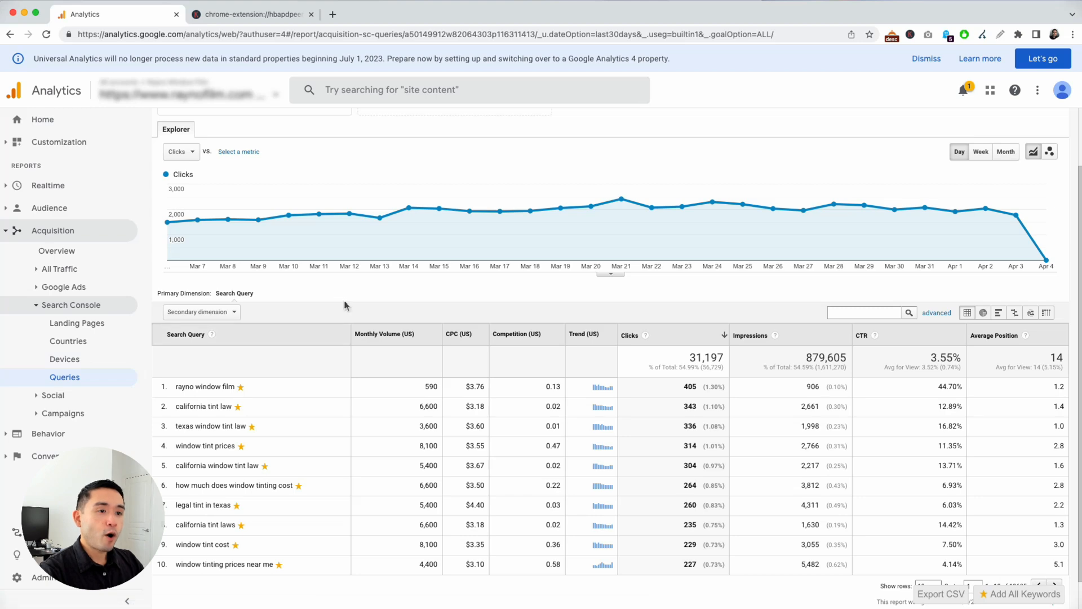
mouse_move(339, 297)
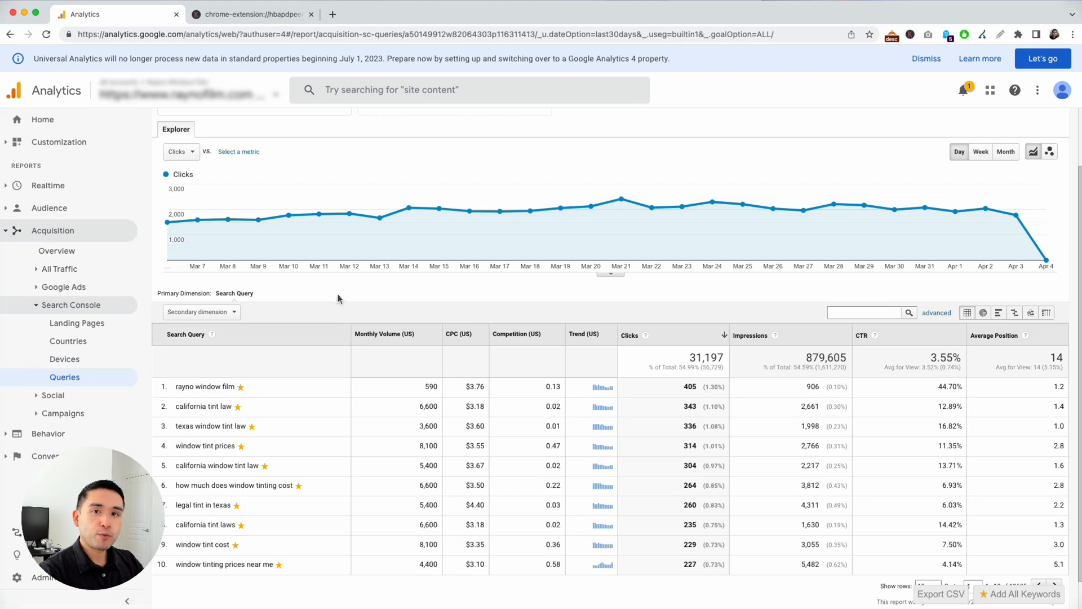